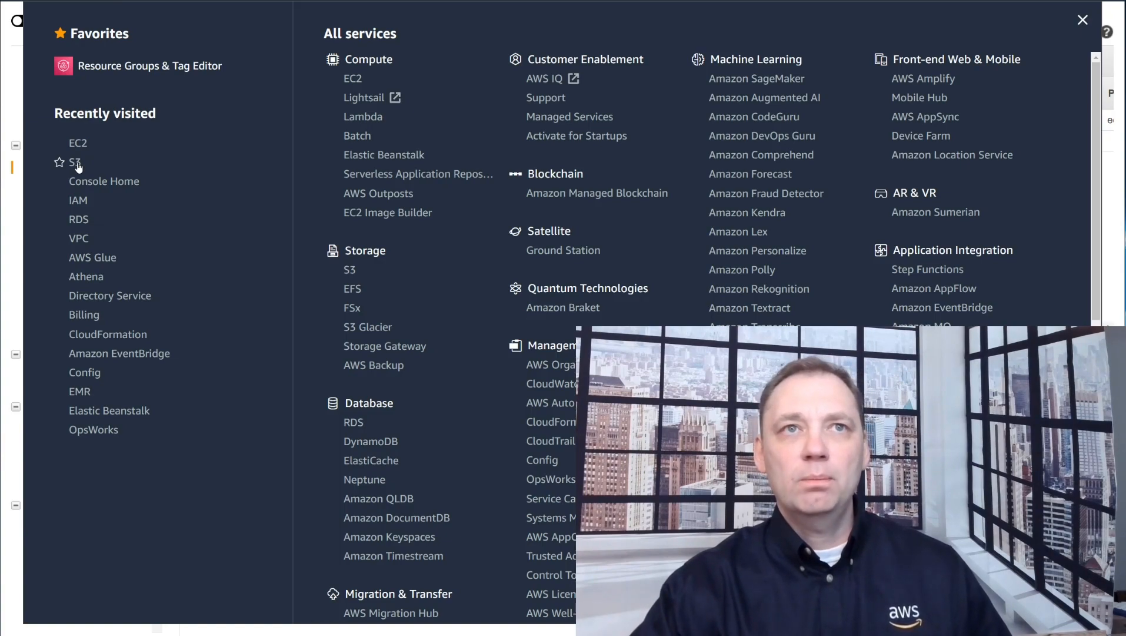
Open the polybase-test S3 bucket to show its Tabular_Photos.txt file
click(72, 163)
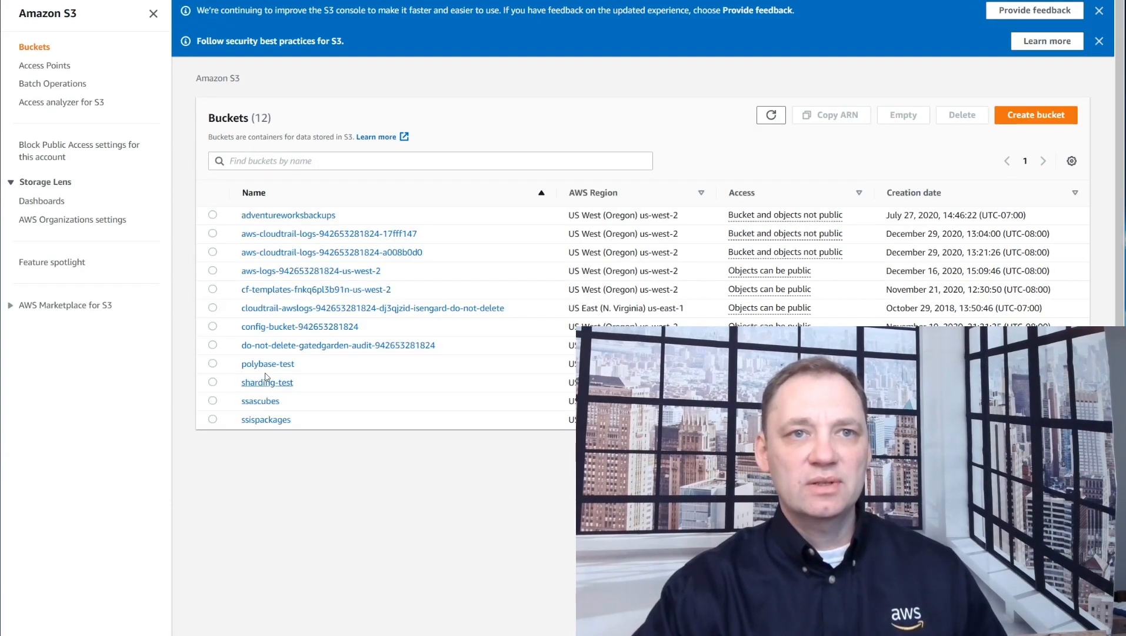
click(267, 363)
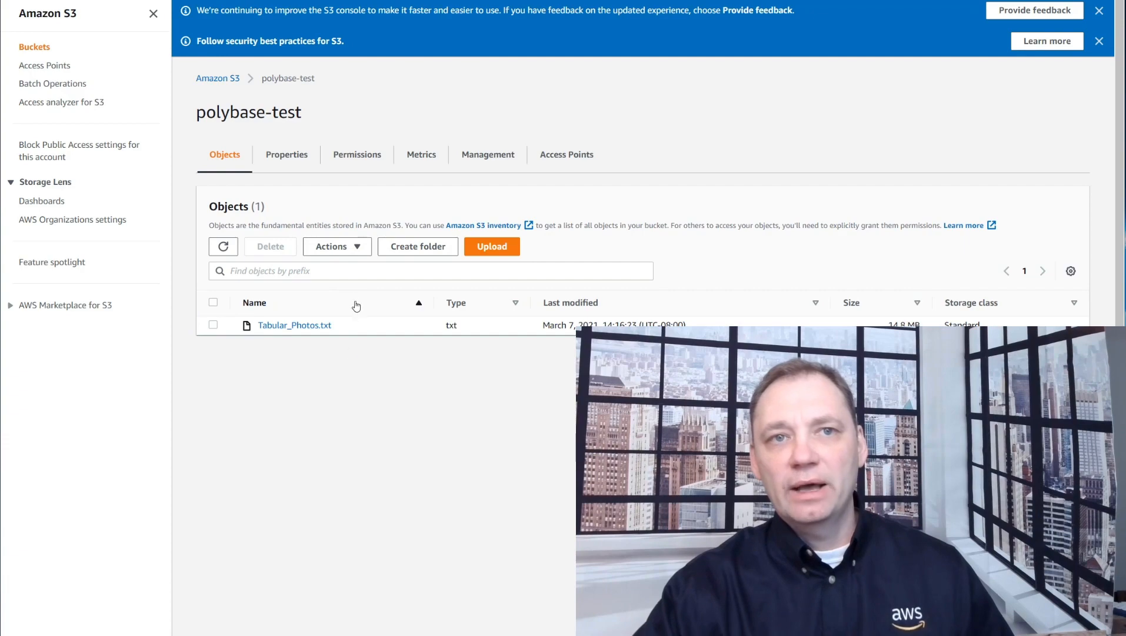
mouse_move(273, 400)
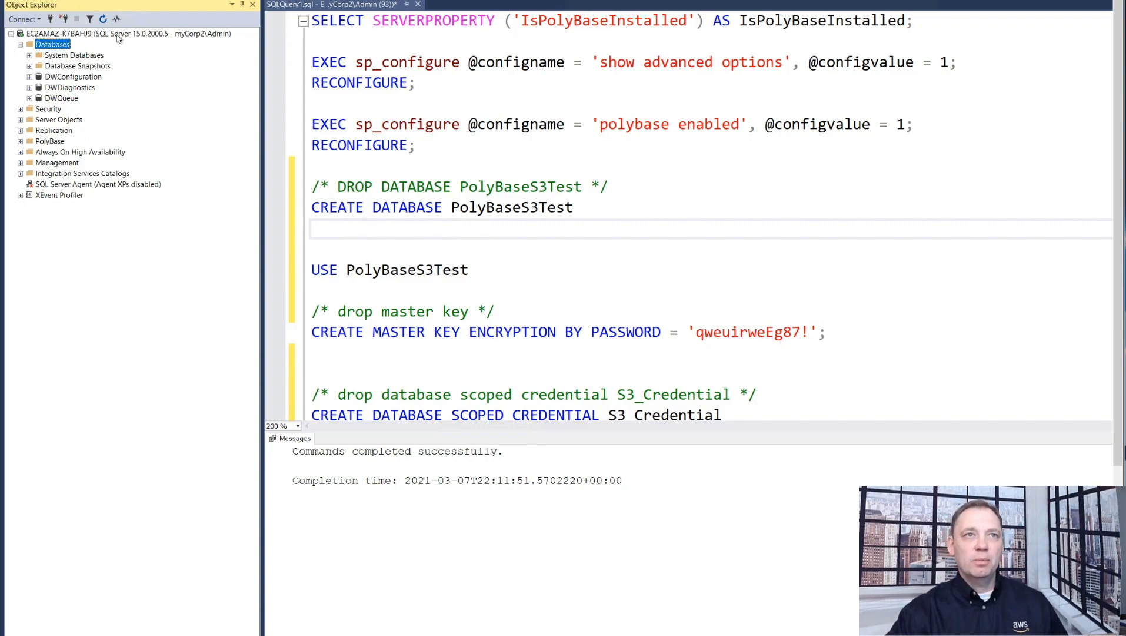
Run SELECT SERVERPROPERTY('IsPolyBaseInstalled') and confirm it returns 1
click(126, 33)
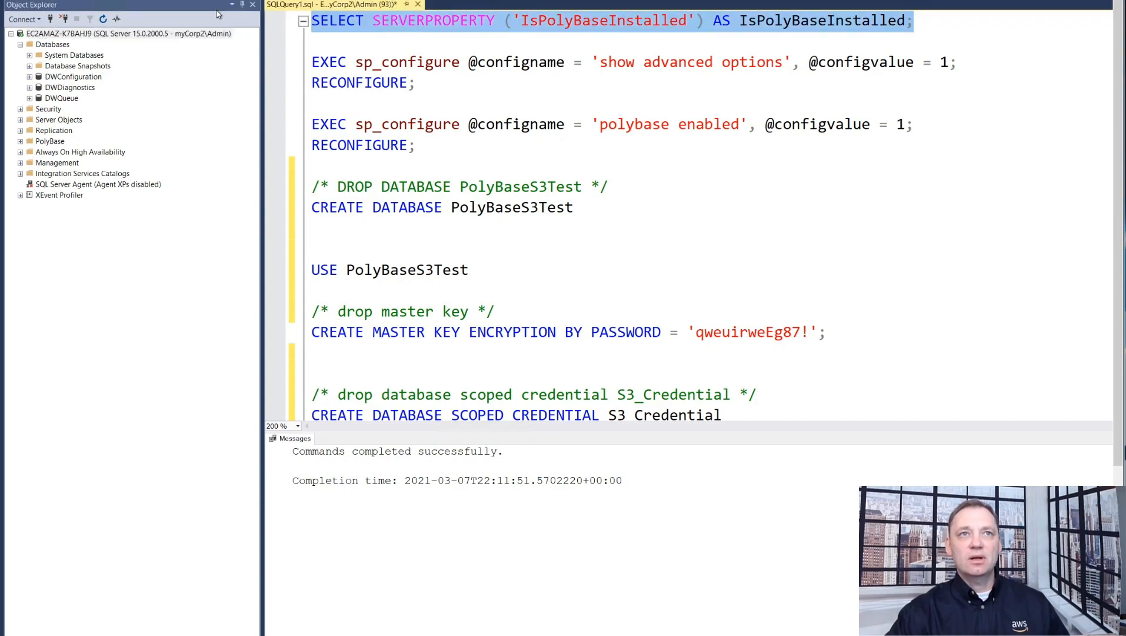
key(F5)
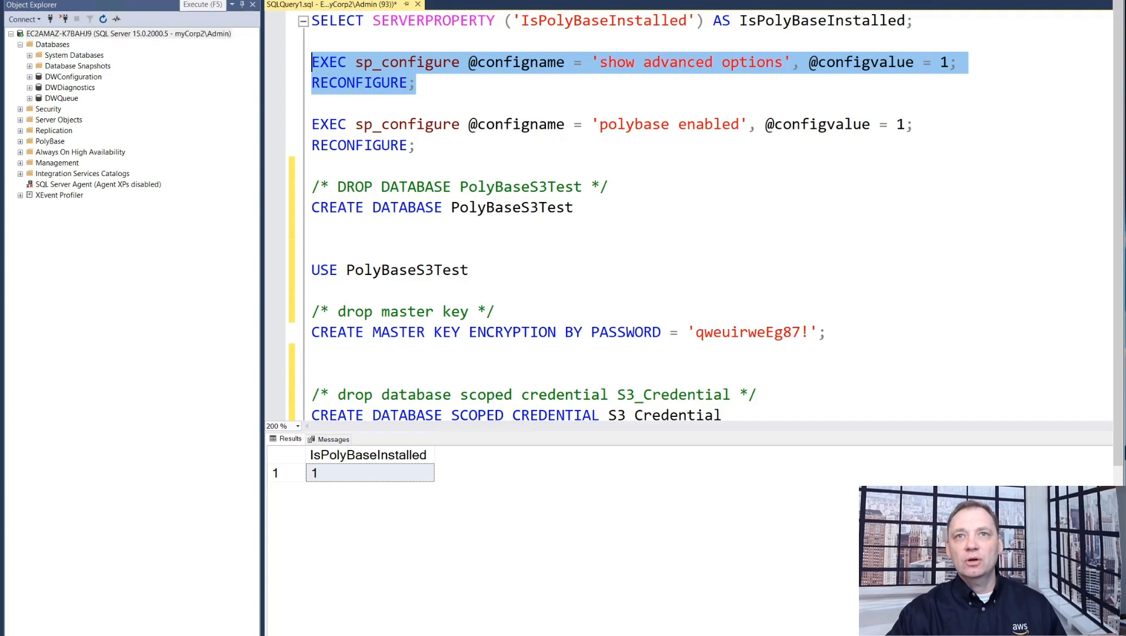
Enable 'show advanced options' and 'polybase enabled', then list all settings with EXEC sp_configure
click(202, 6)
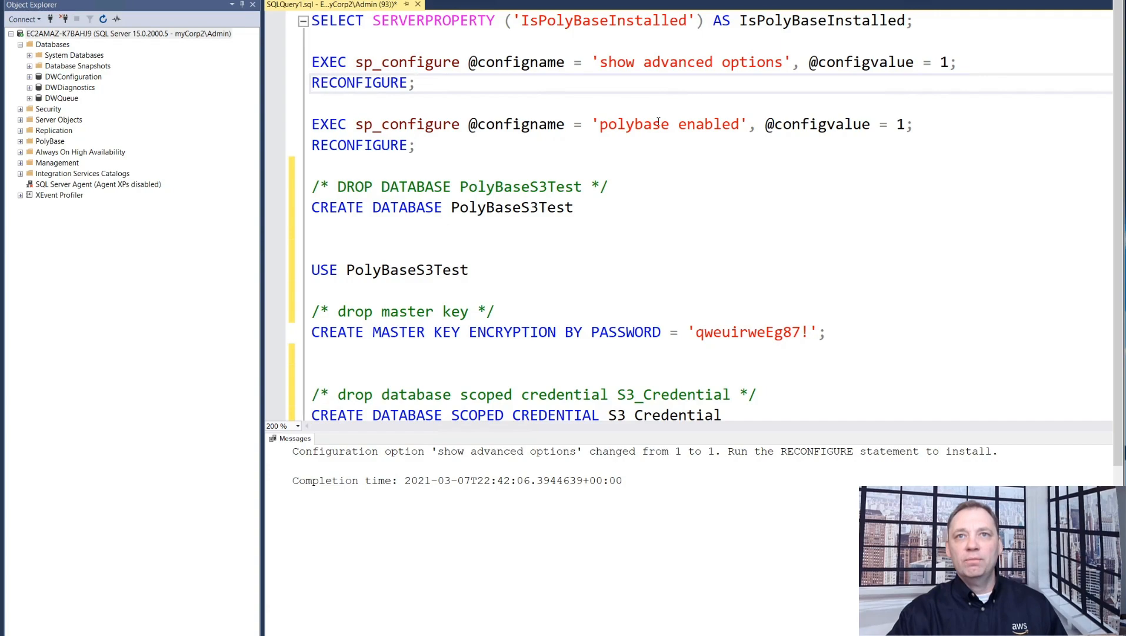
click(416, 145)
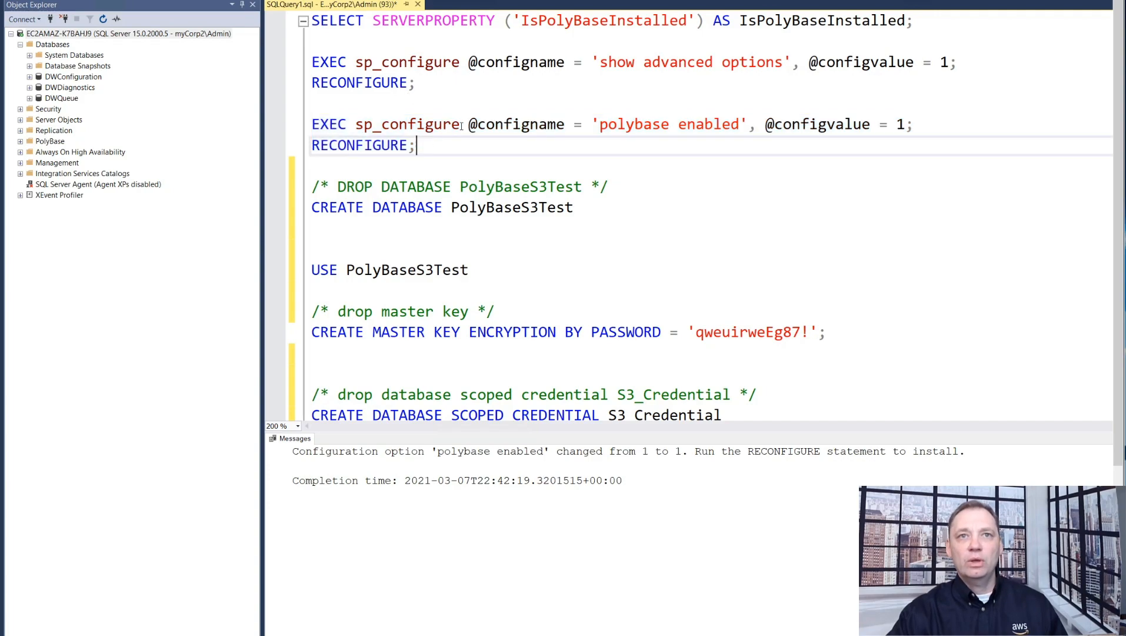
drag(311, 124, 460, 124)
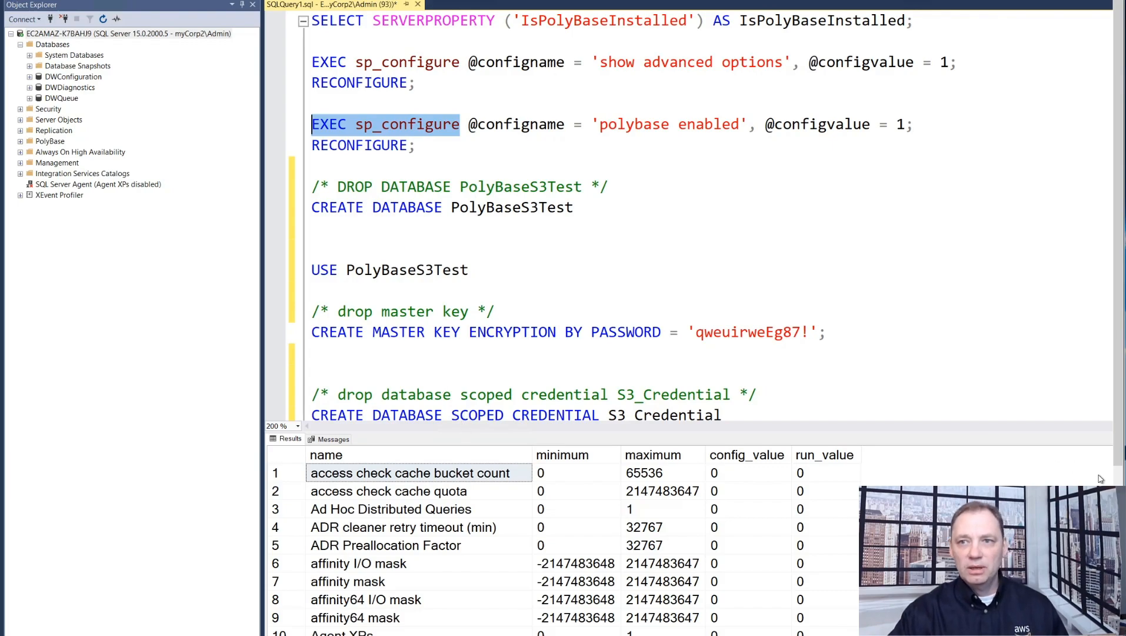
scroll(down, 3)
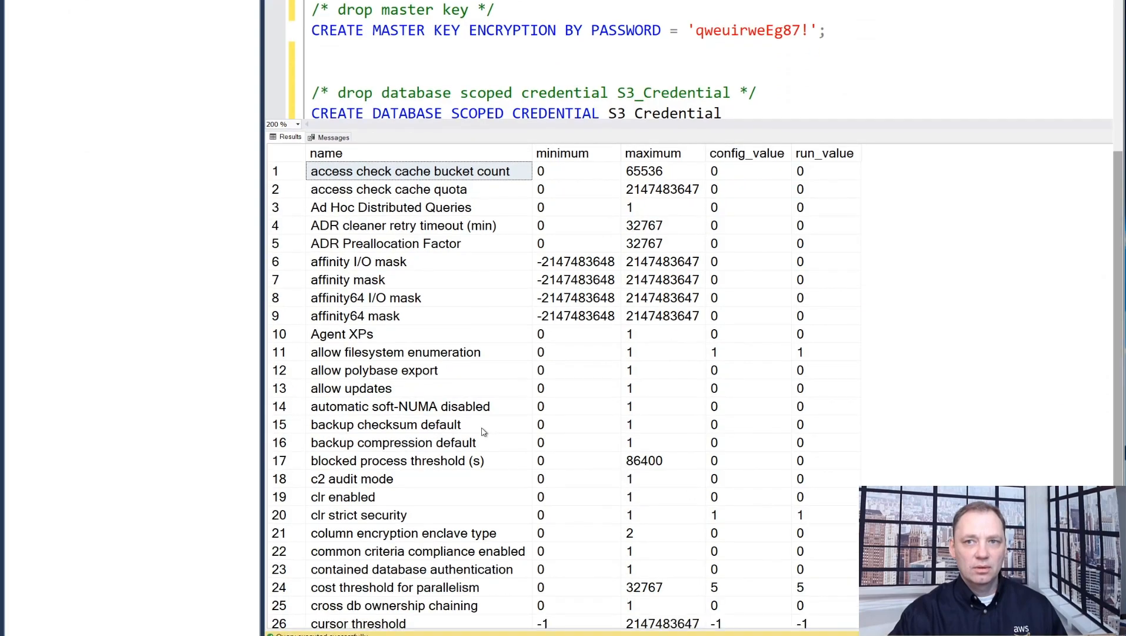
scroll(down, 3)
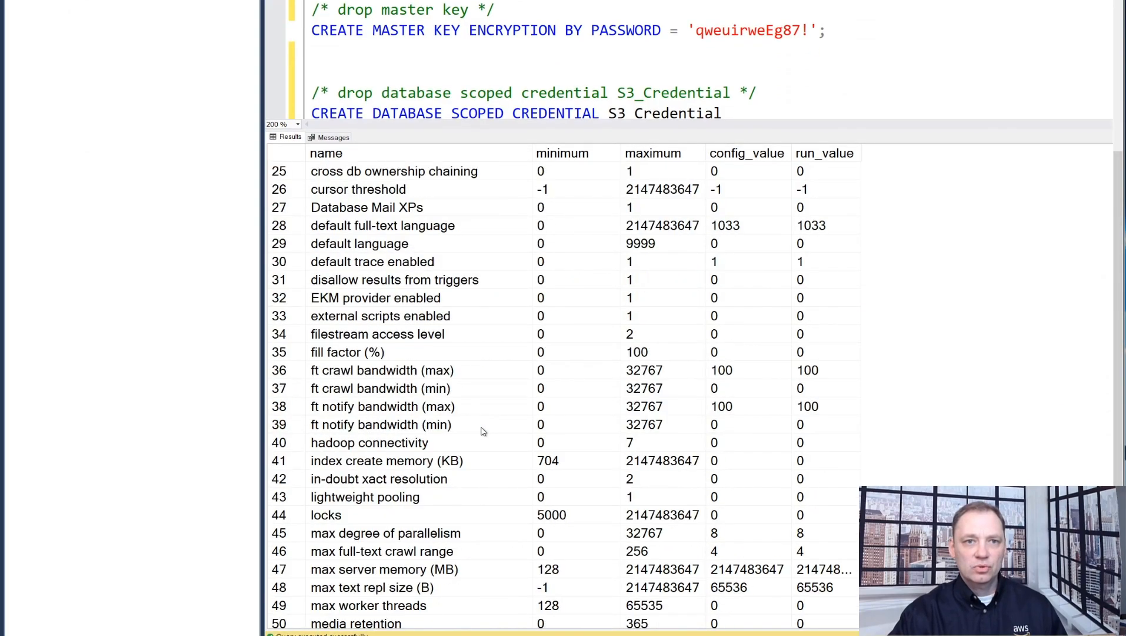
scroll(down, 3)
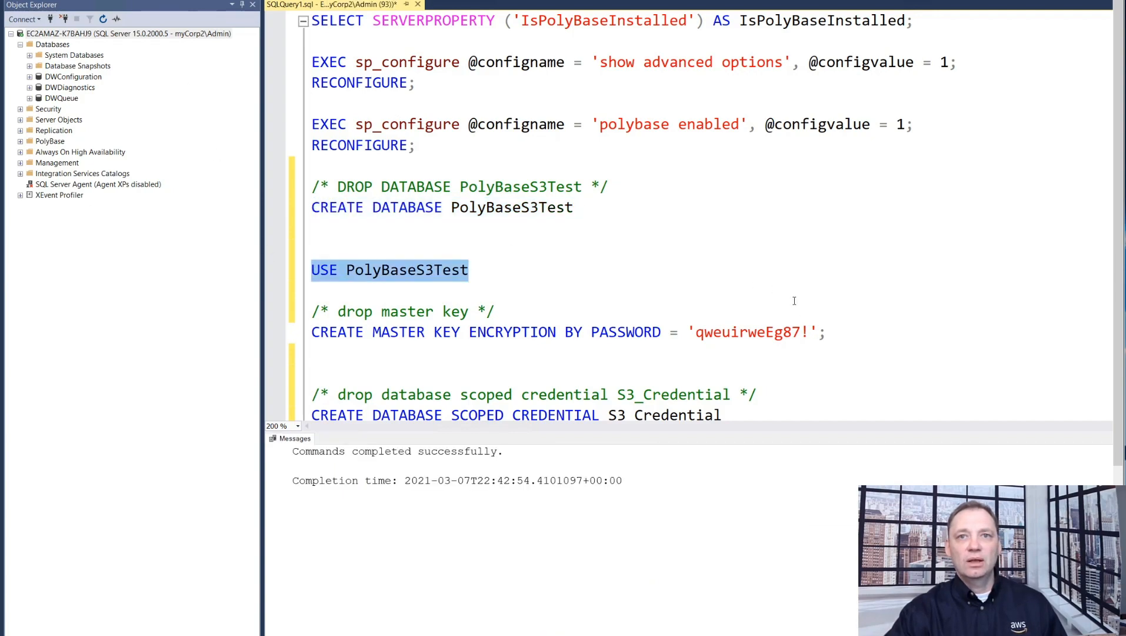
Run USE PolyBaseS3Test and CREATE MASTER KEY, then select the S3_Credential statement
scroll(down, 3)
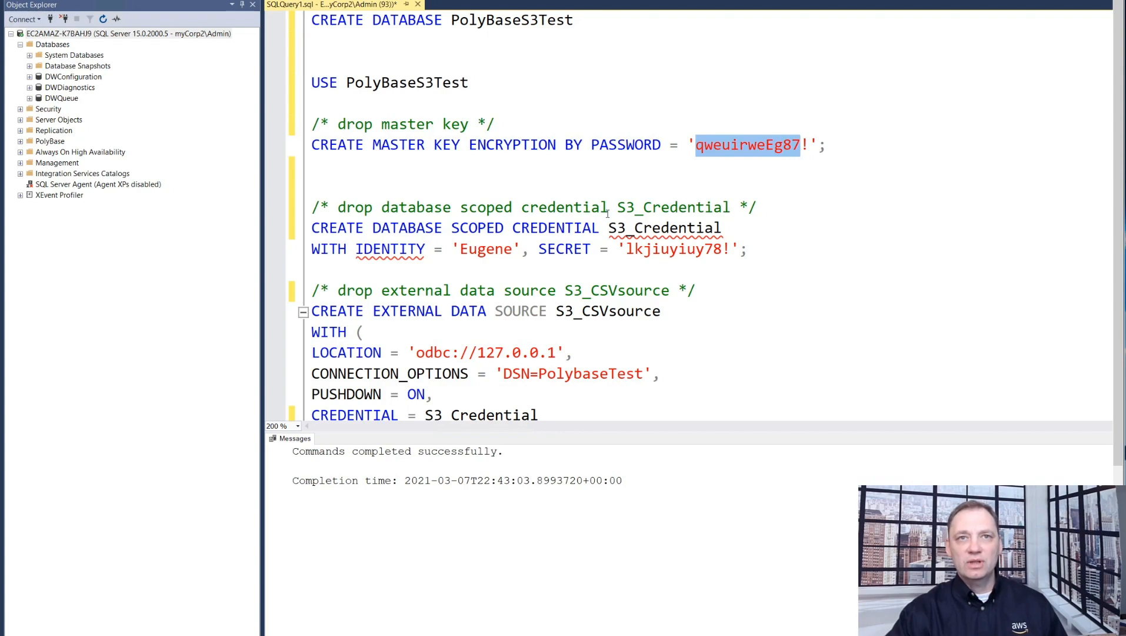
scroll(down, 3)
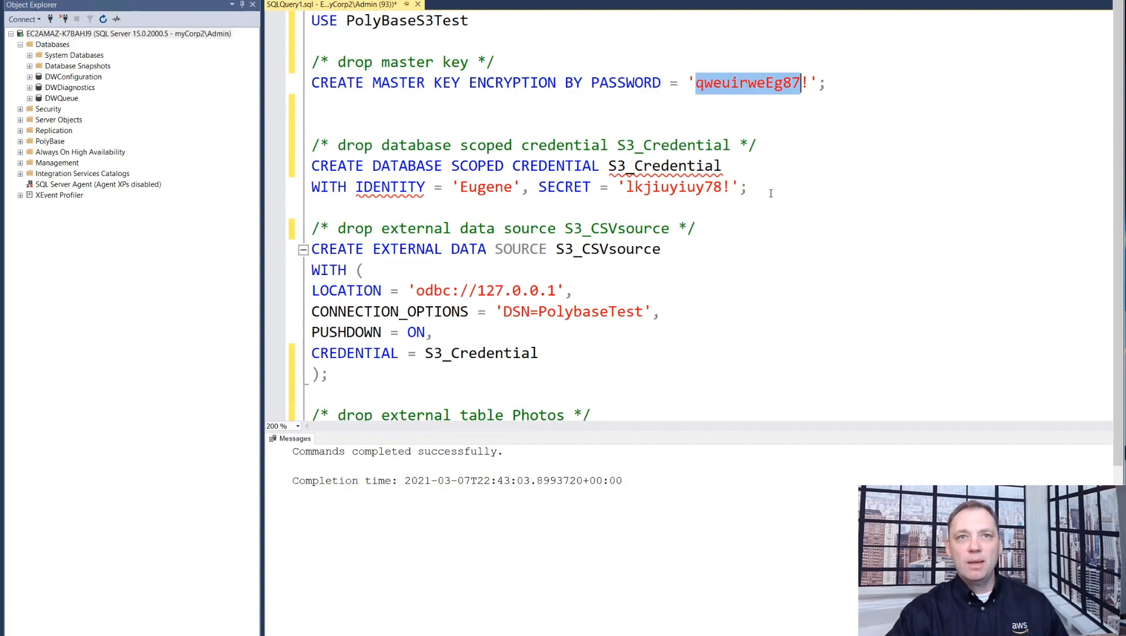
click(749, 187)
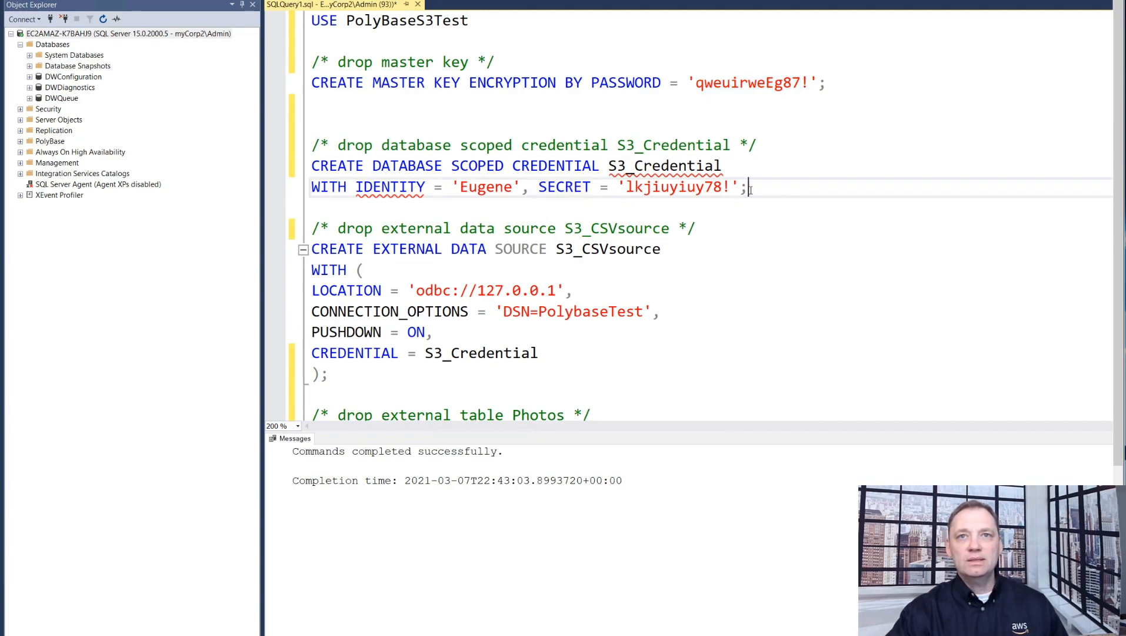
drag(312, 166, 747, 188)
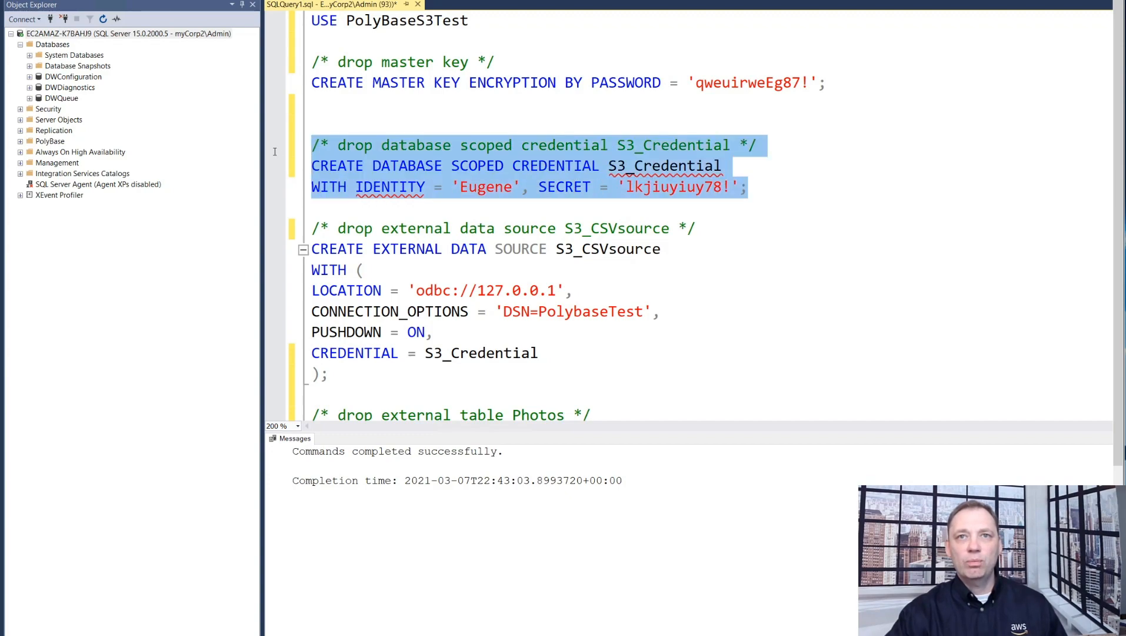
mouse_move(242, 92)
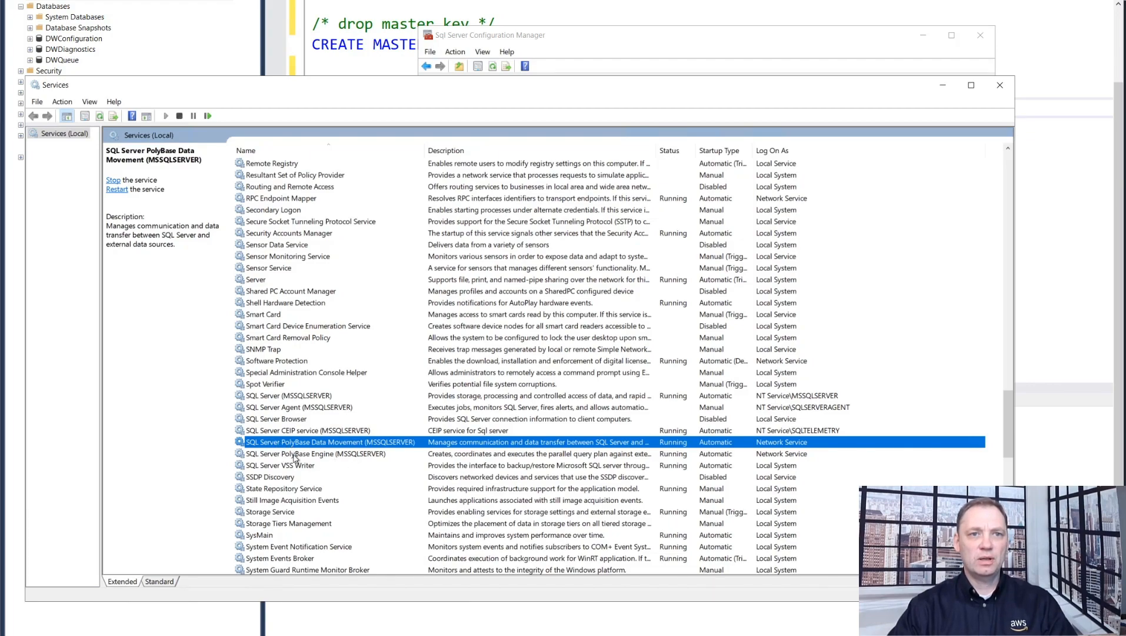
Check the PolyBase Engine service and view MSSQLSERVER protocols: Shared Memory, Named Pipes, TCP/IP enabled
click(316, 453)
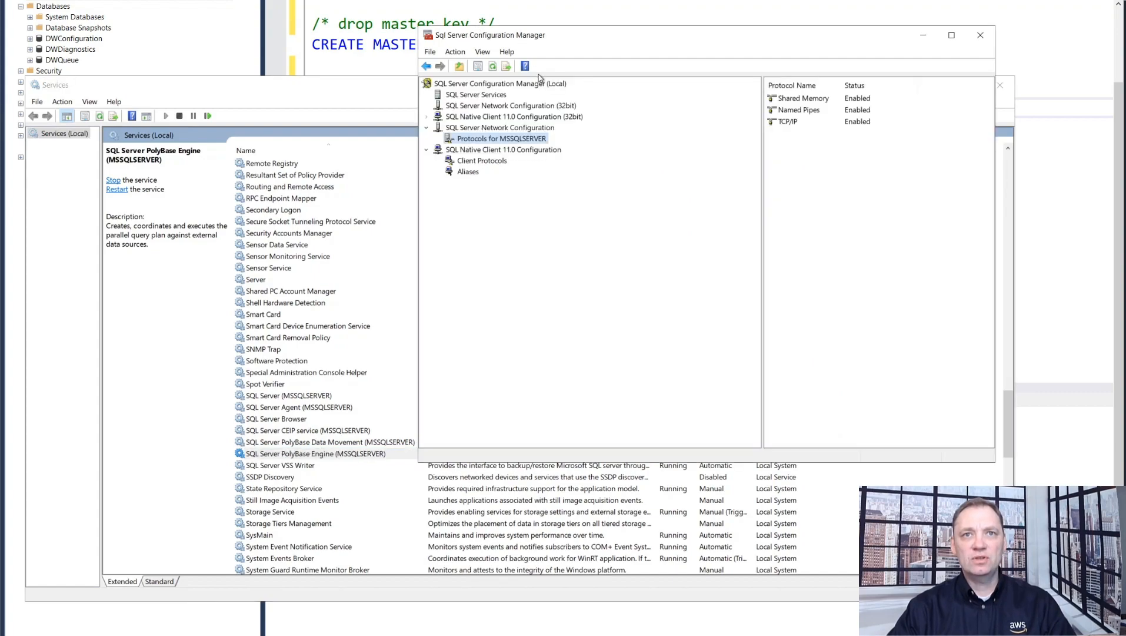
mouse_move(555, 163)
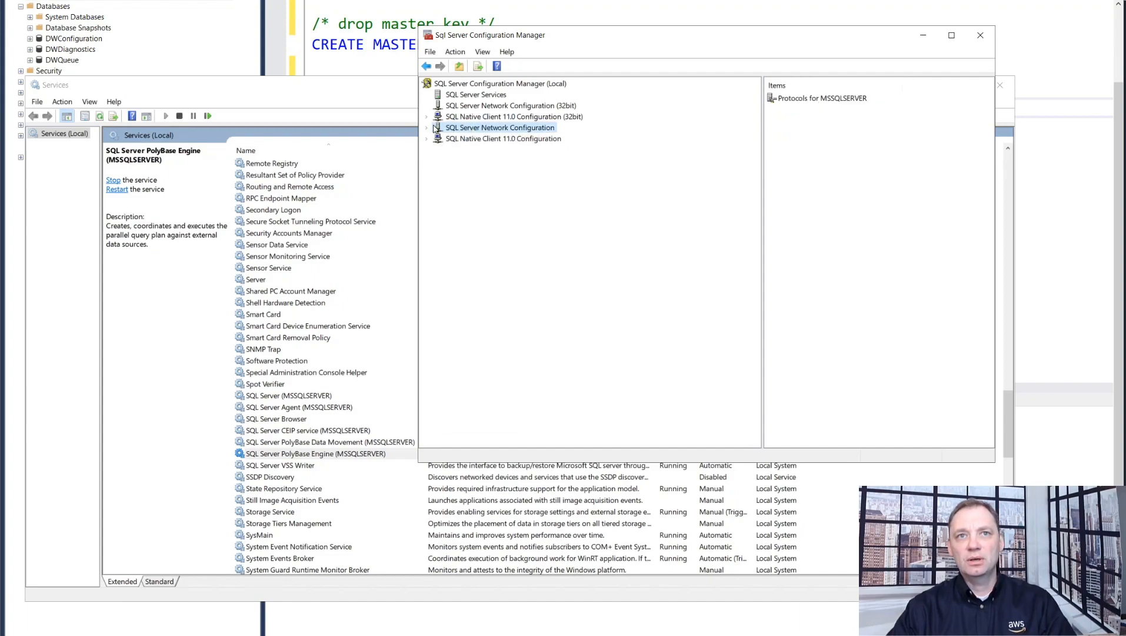
click(427, 127)
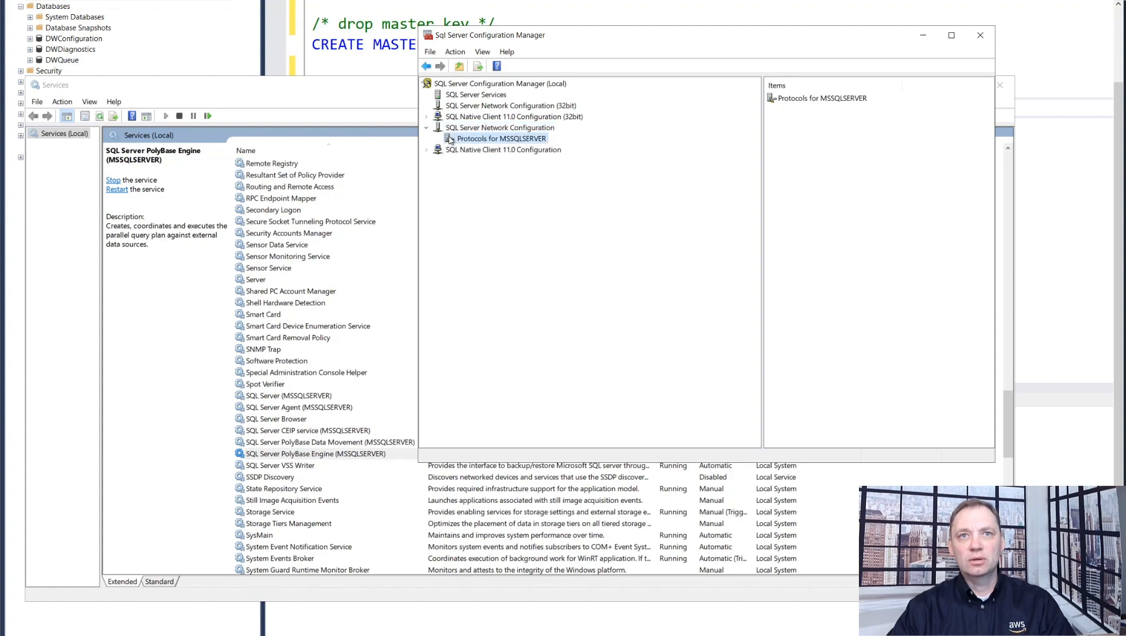
click(500, 137)
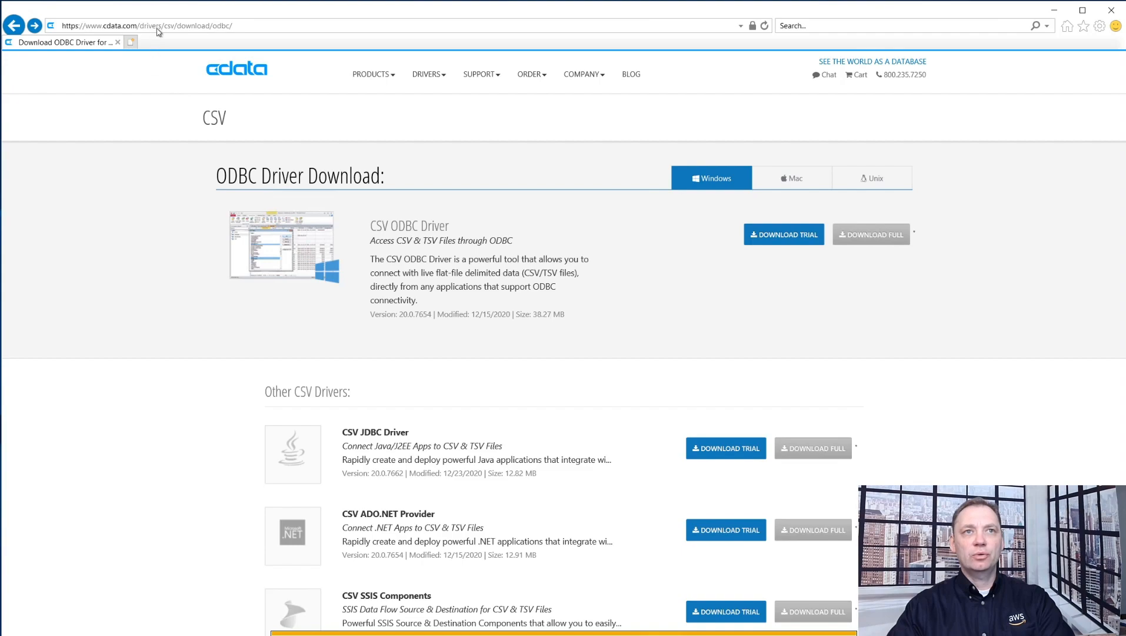
mouse_move(335, 99)
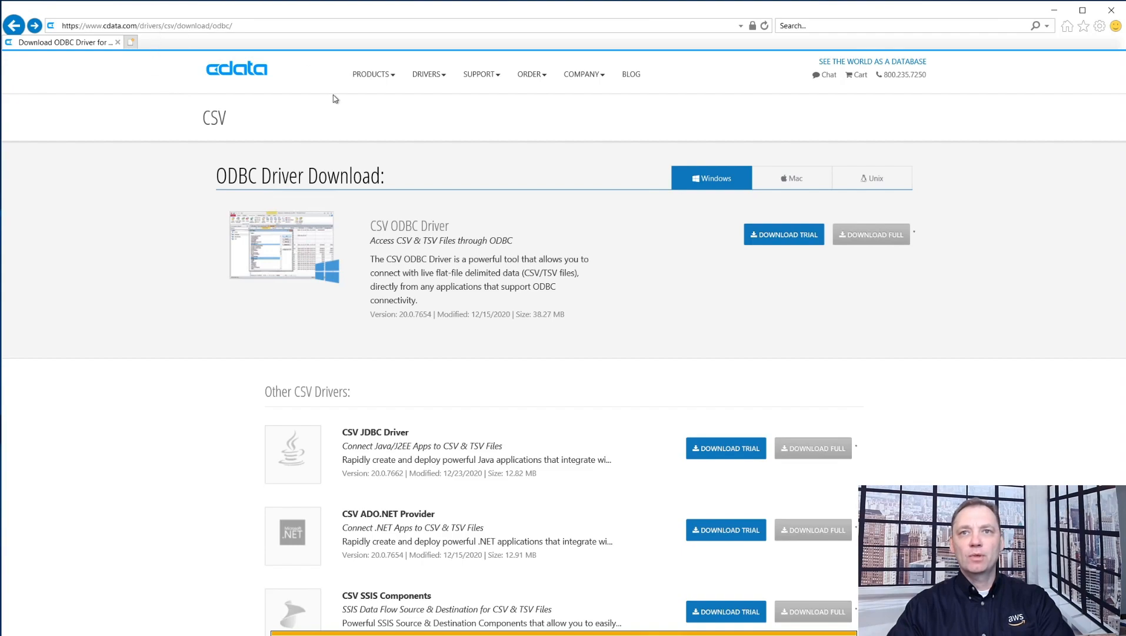
mouse_move(778, 244)
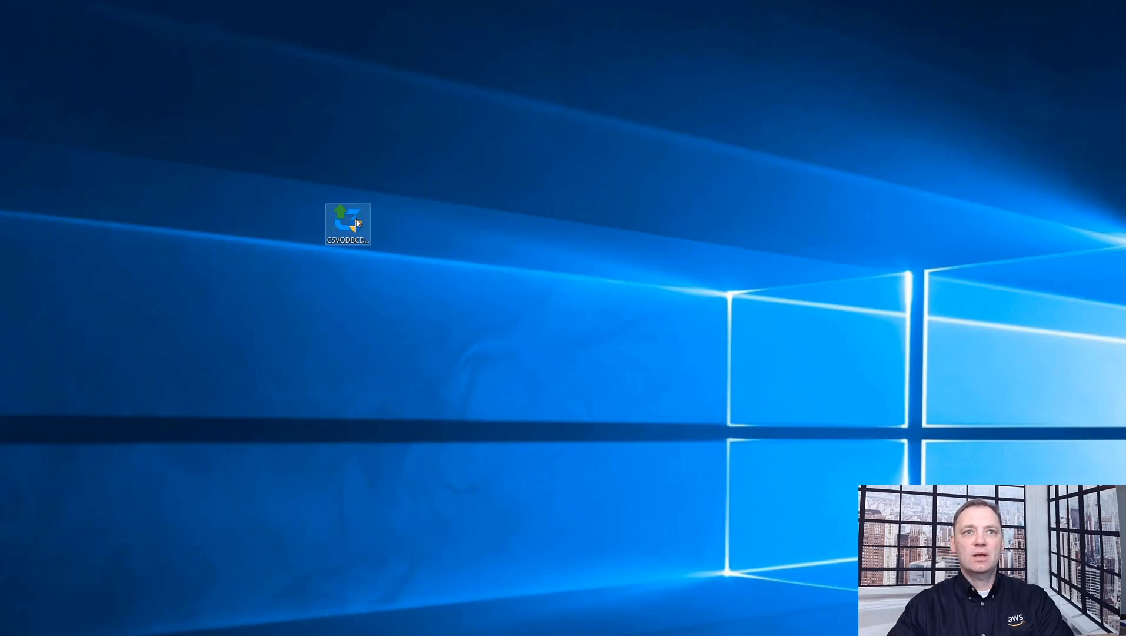
Install the CData CSV ODBC driver with only the 64-bit driver, excluding 32-bit
double_click(348, 222)
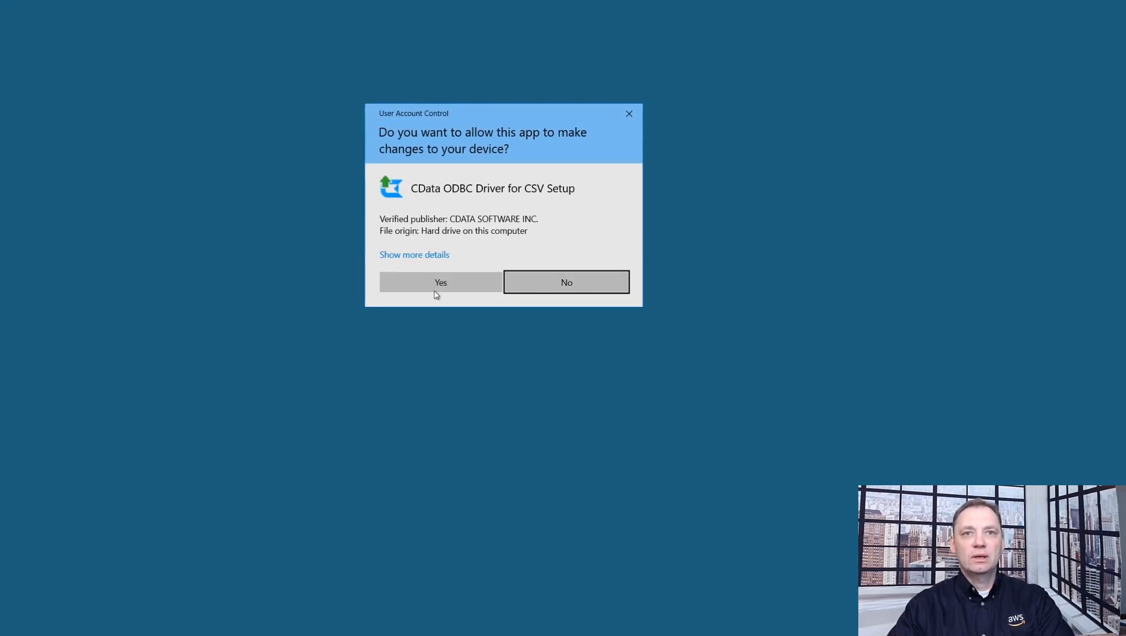
click(440, 281)
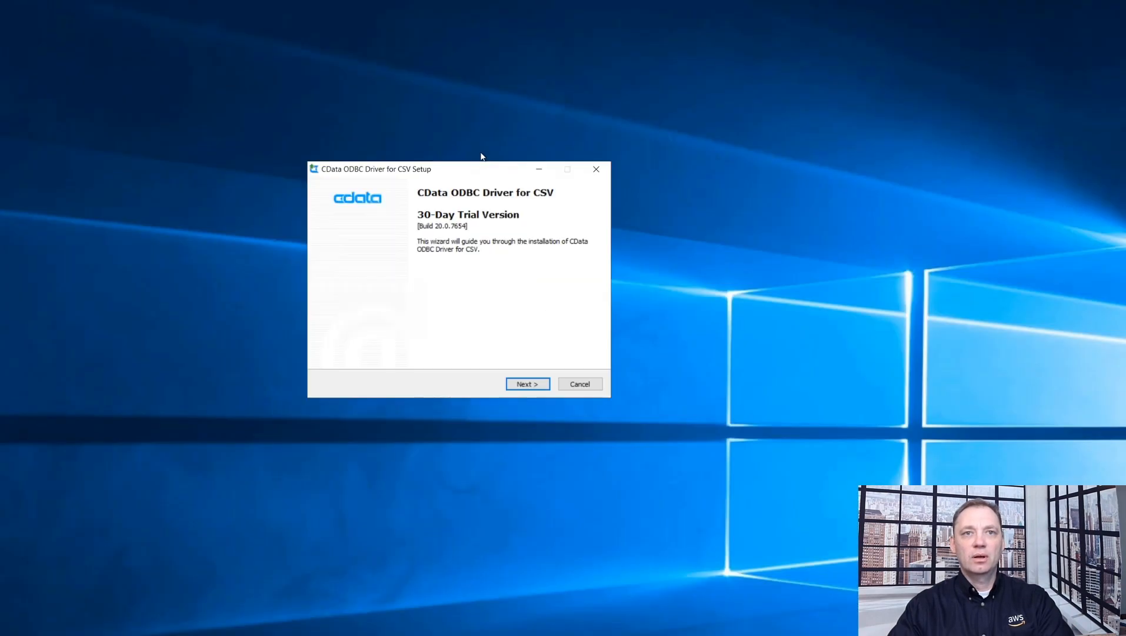
drag(459, 169, 468, 150)
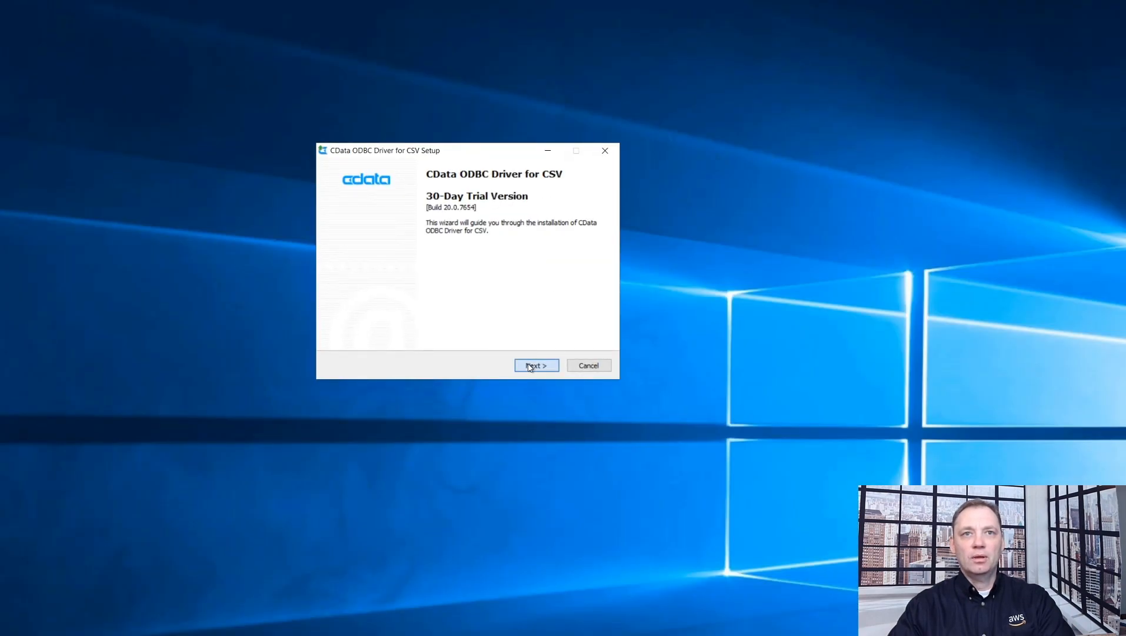
click(536, 364)
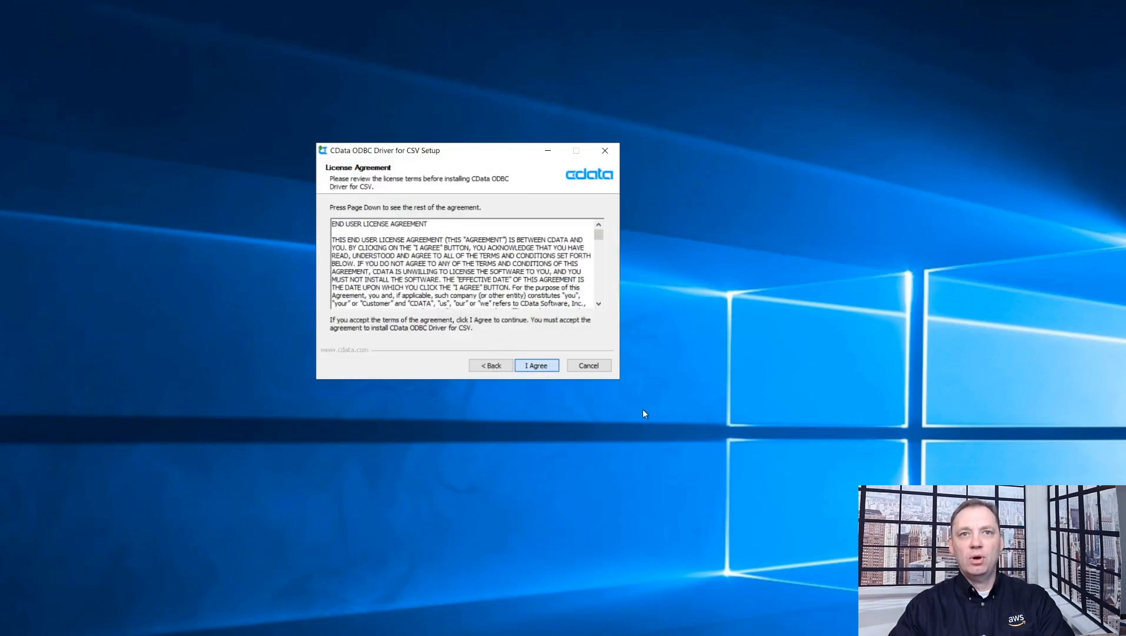
click(536, 365)
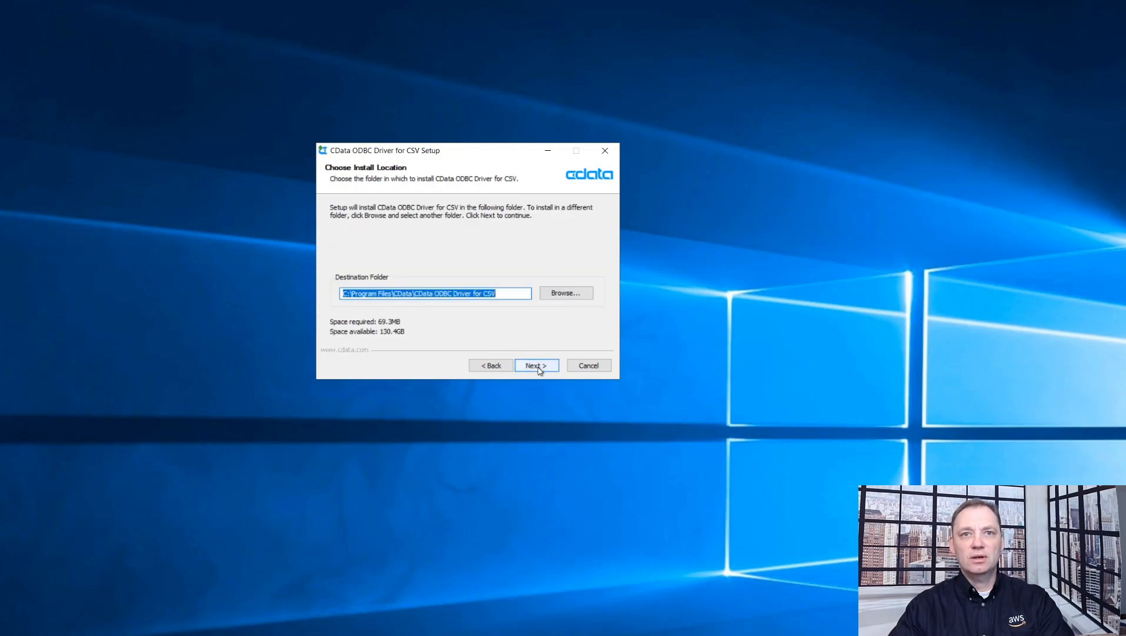
click(536, 365)
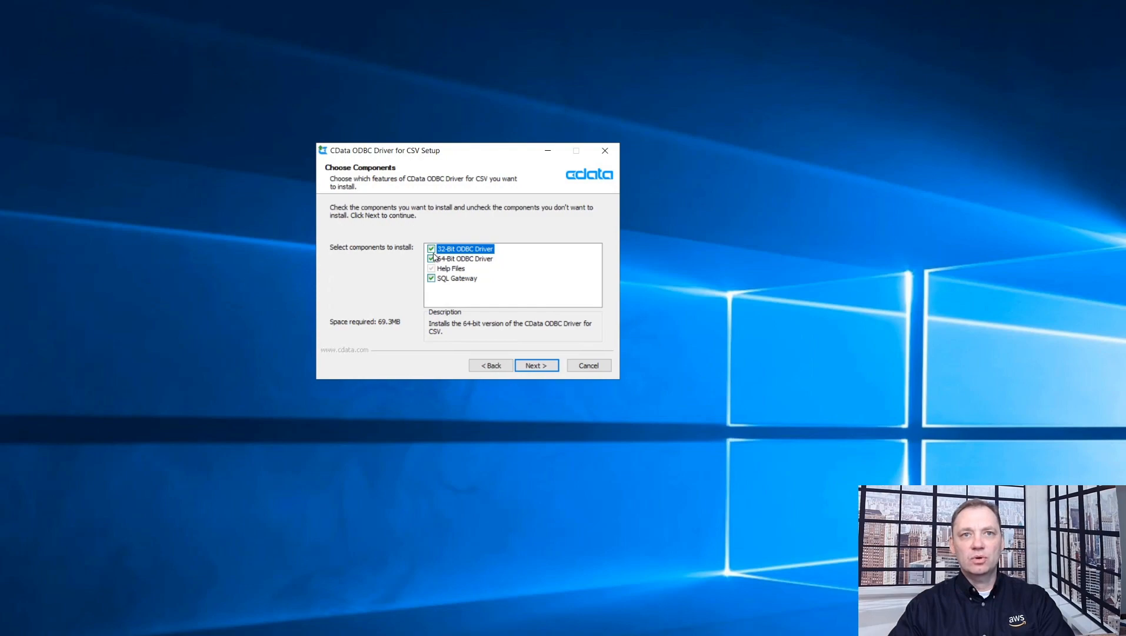
click(432, 248)
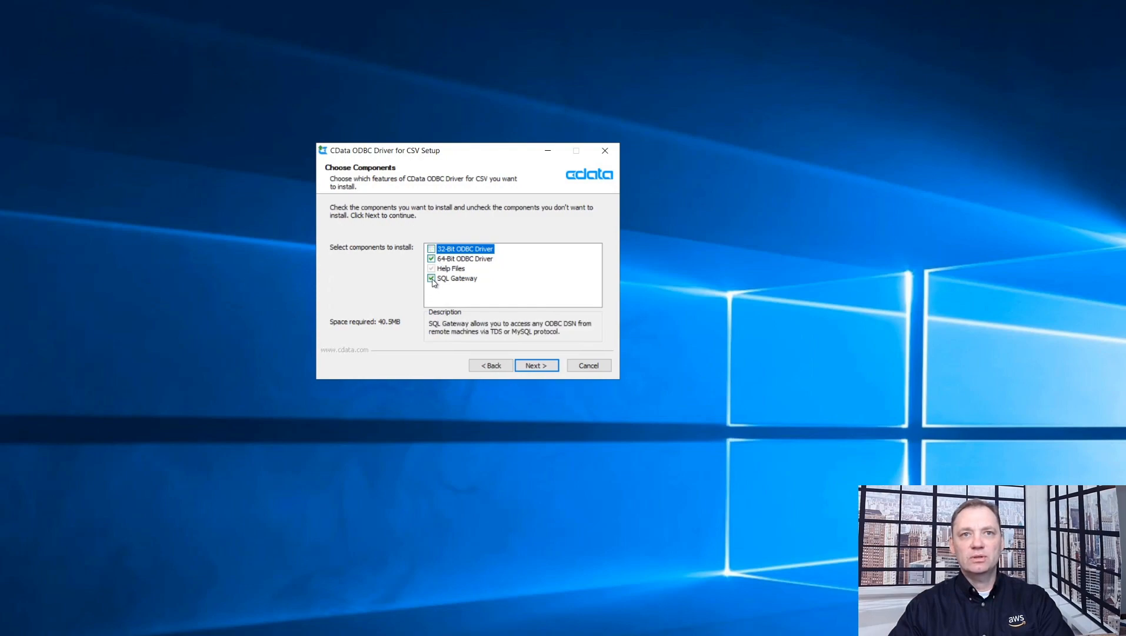
click(536, 365)
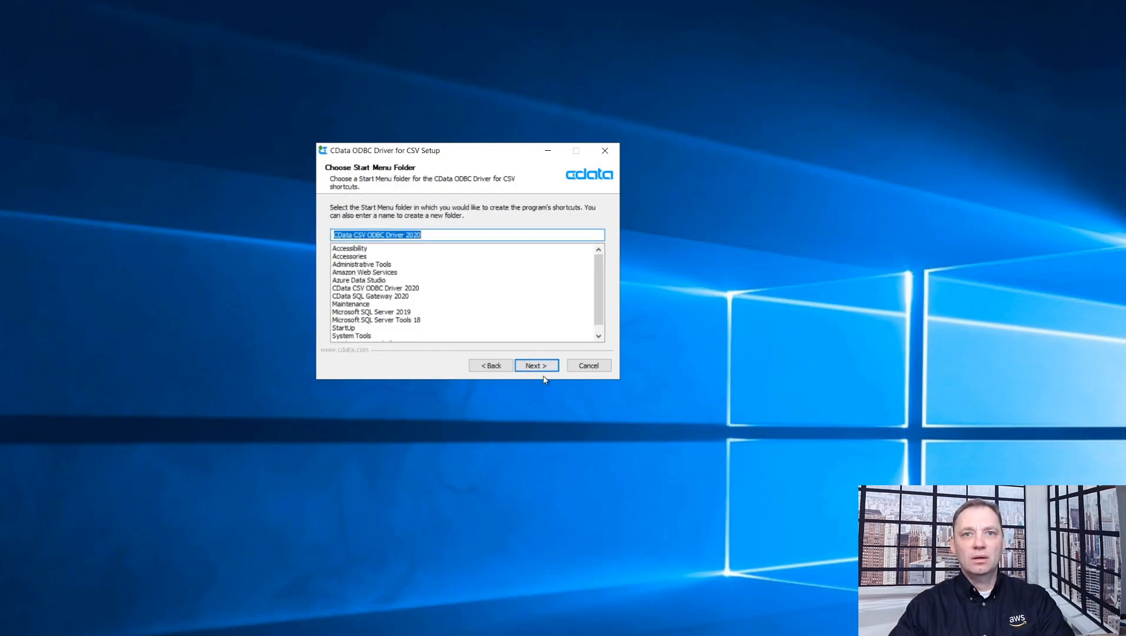
click(536, 365)
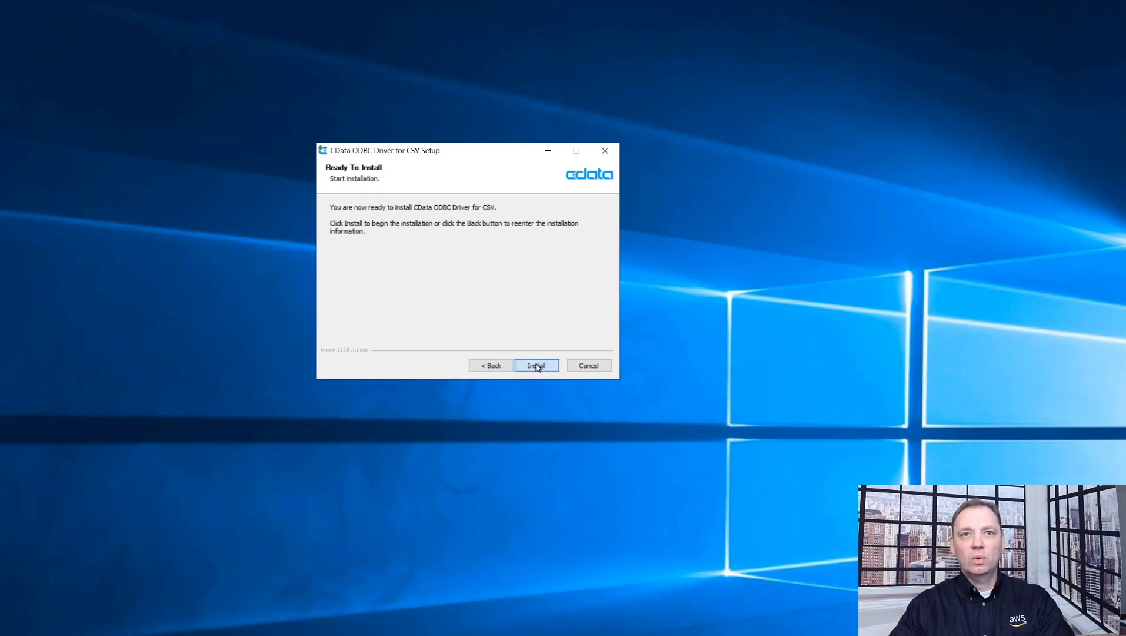
click(536, 365)
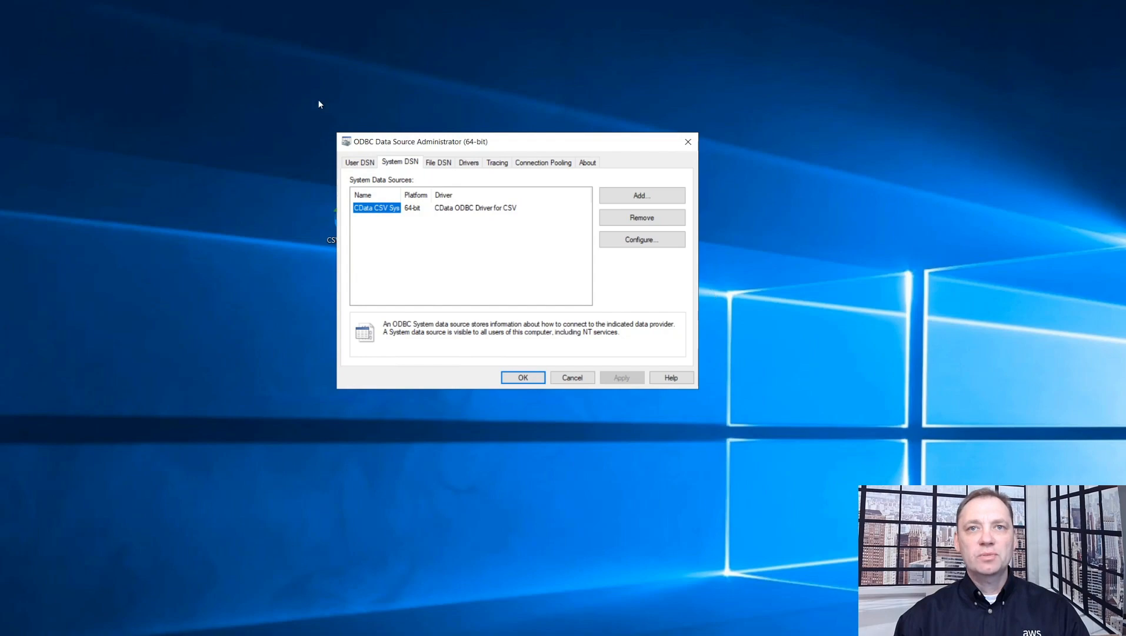
mouse_move(410, 181)
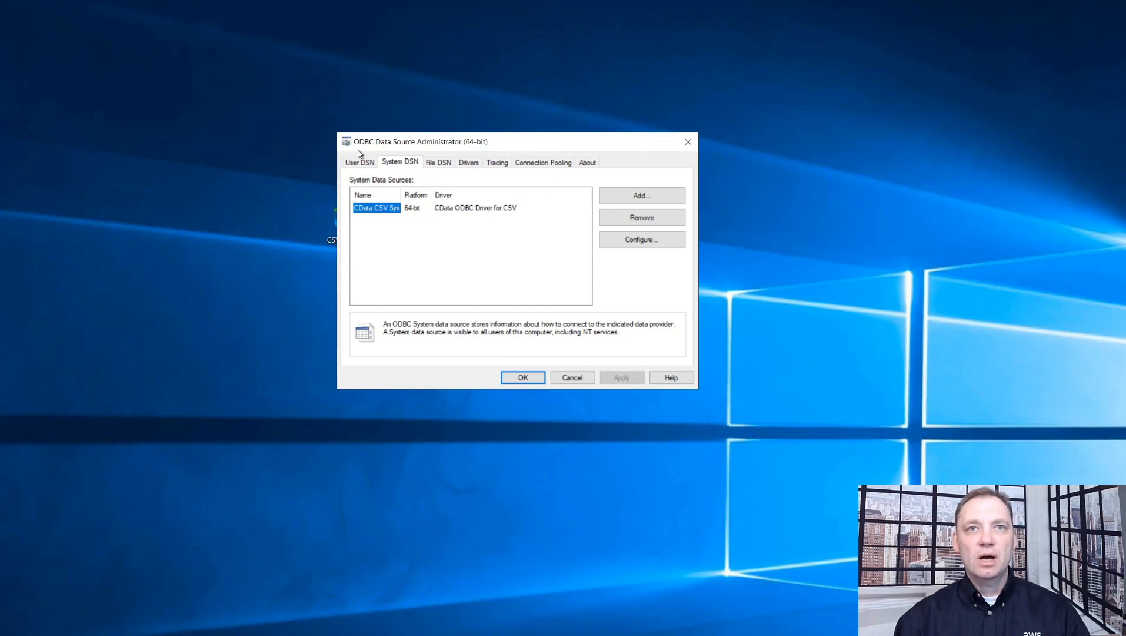
mouse_move(399, 164)
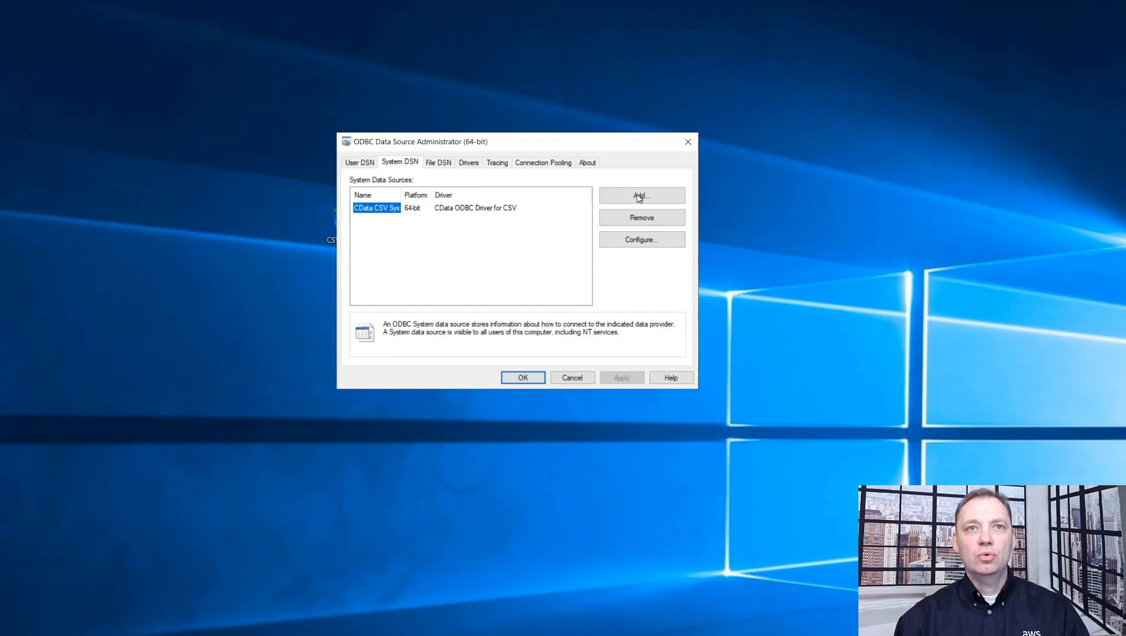
Add a new system DSN, bringing up the driver list with CData ODBC Driver for CSV
click(640, 196)
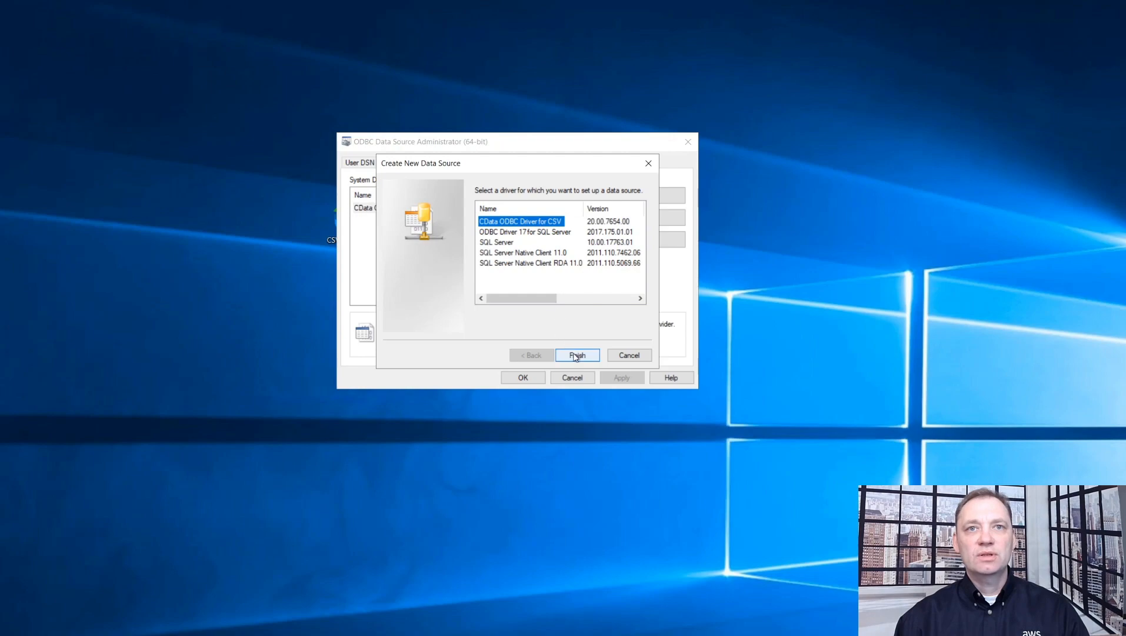
Create the CSV-driver DSN named PolyBaseTest and enter the AWS Access Key and Secret Key
click(577, 355)
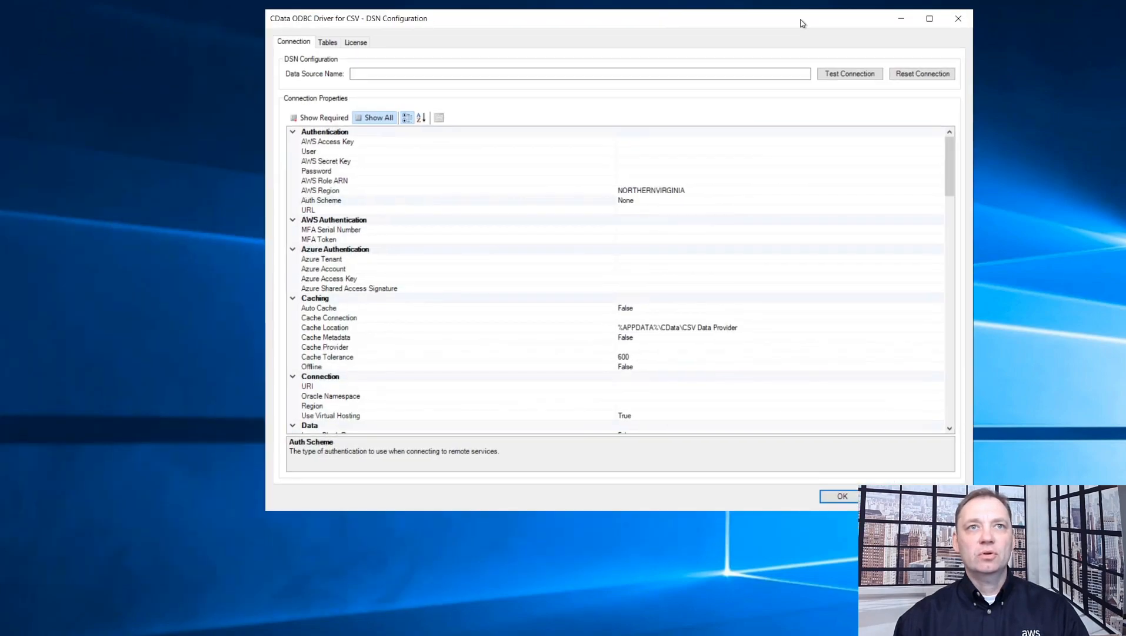
click(579, 73)
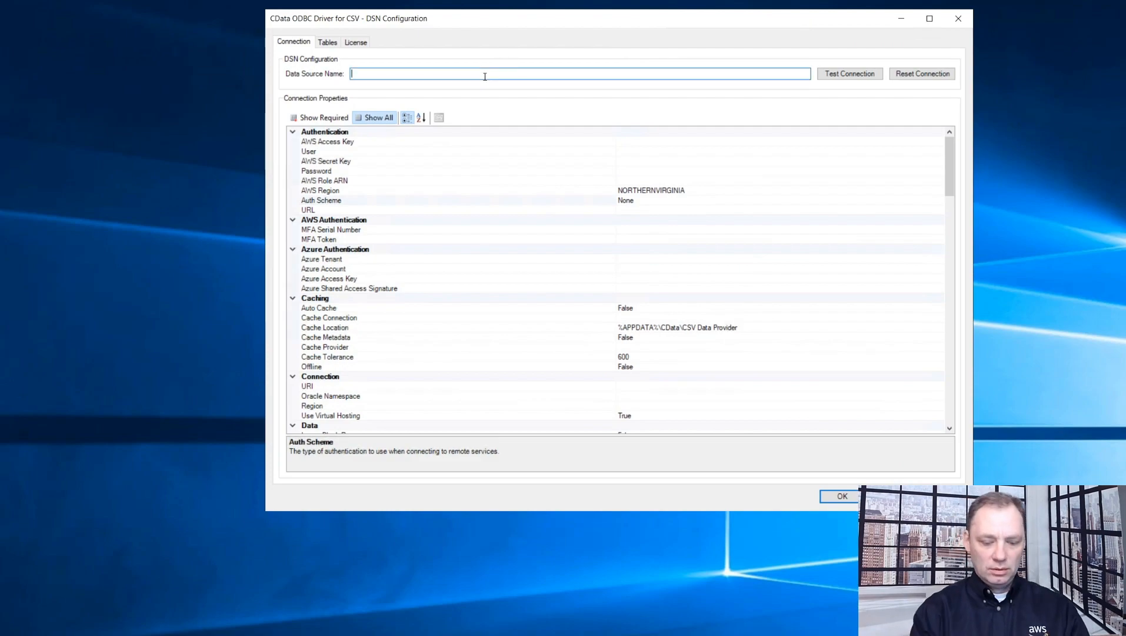
text(PolyBaseTes)
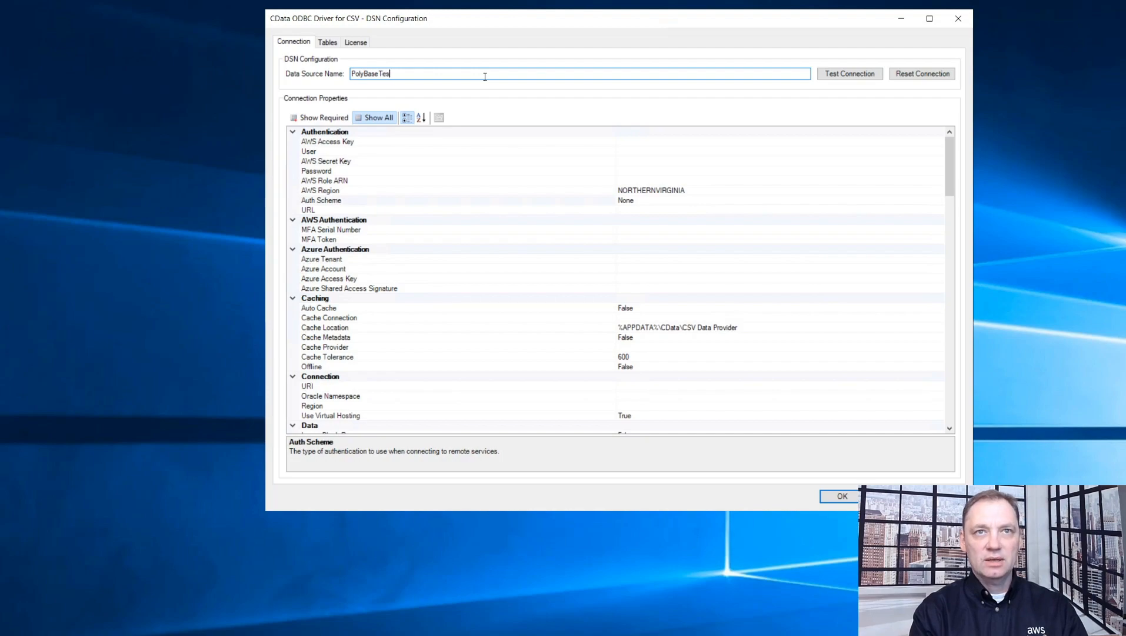
text(t)
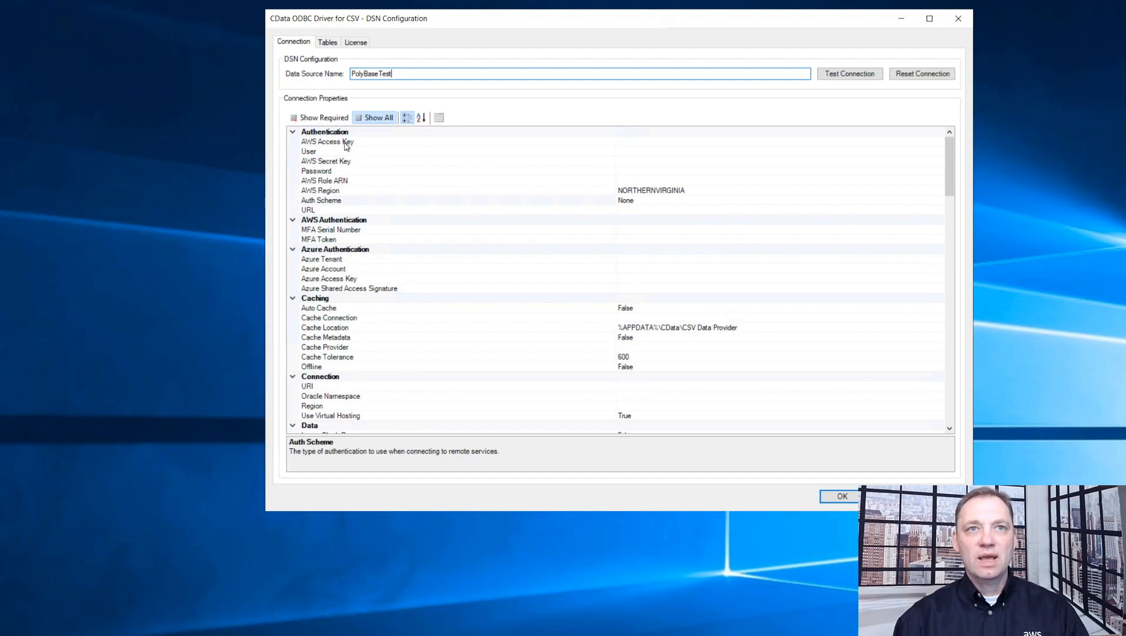
click(326, 160)
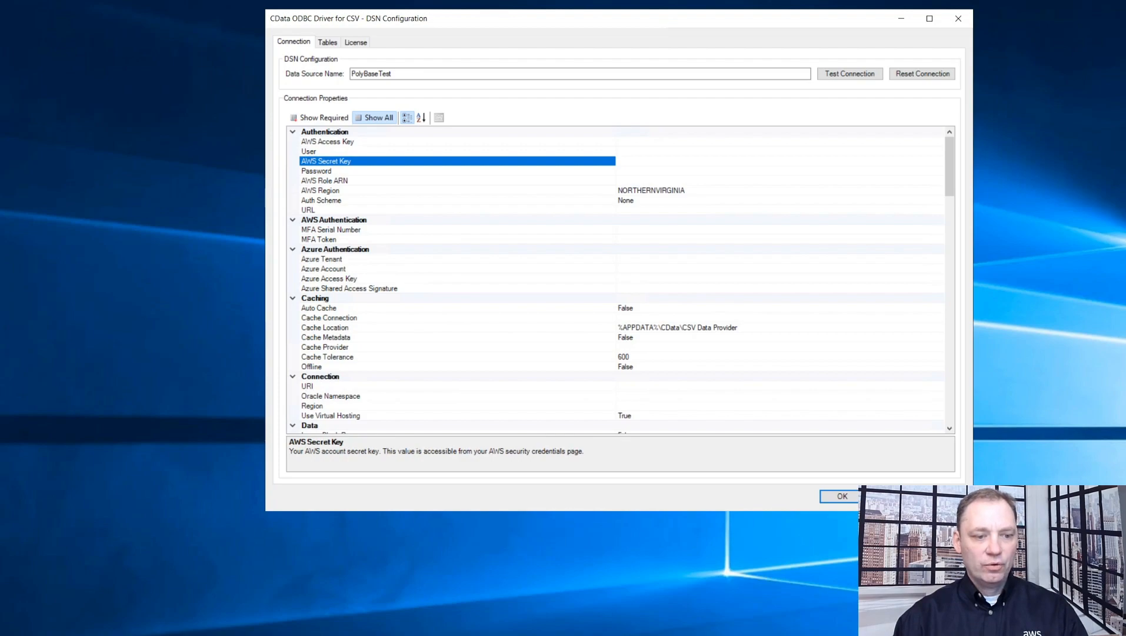
mouse_move(608, 137)
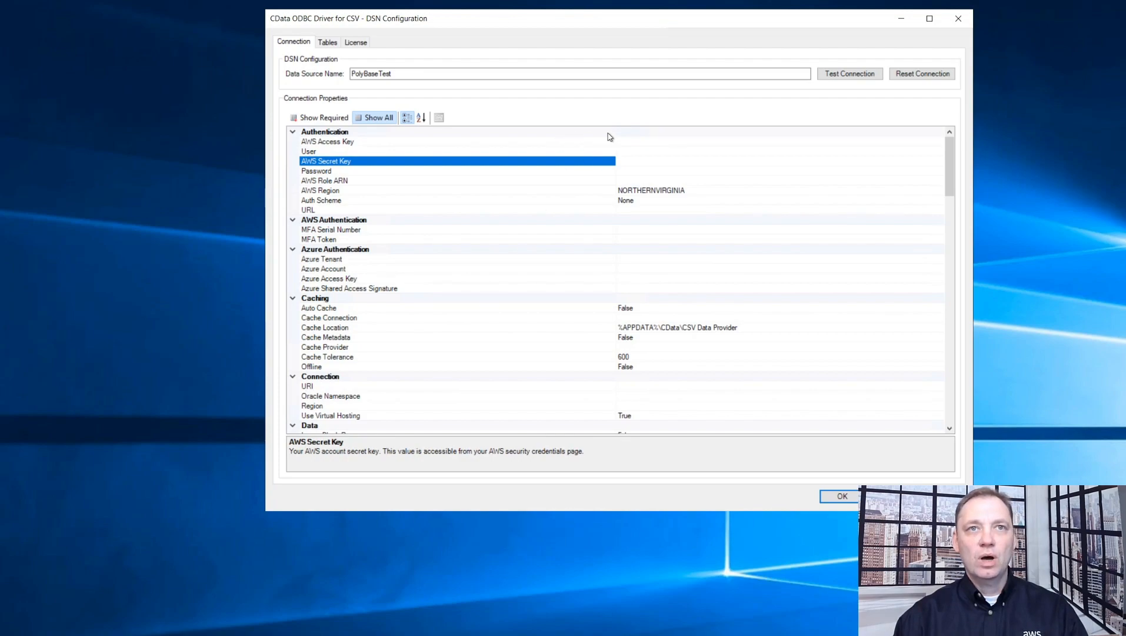
click(326, 141)
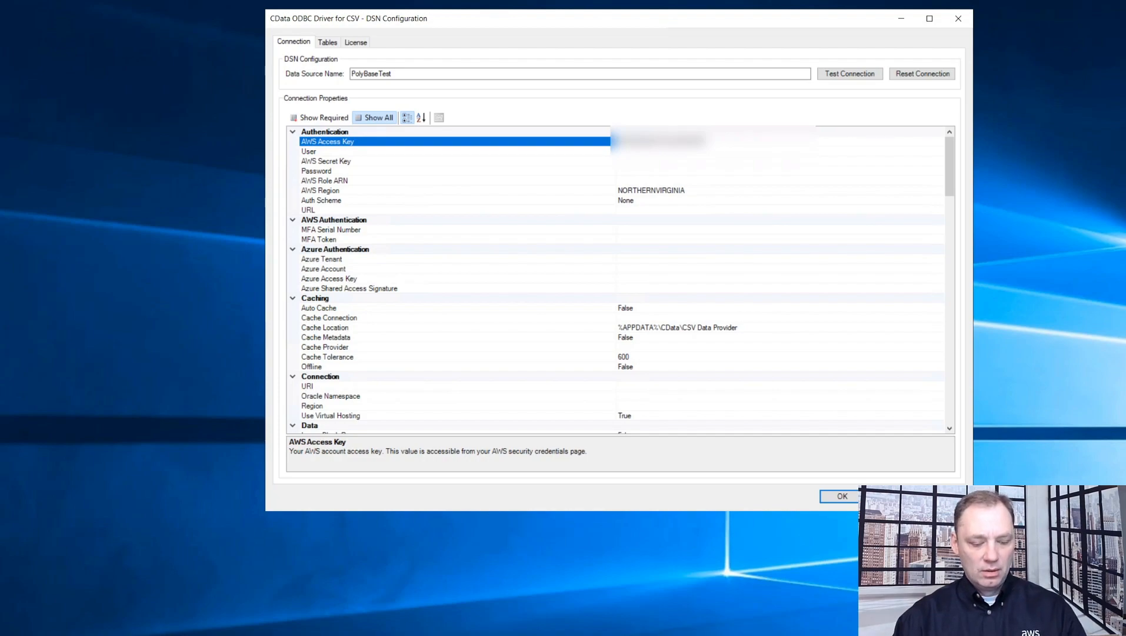
mouse_move(783, 180)
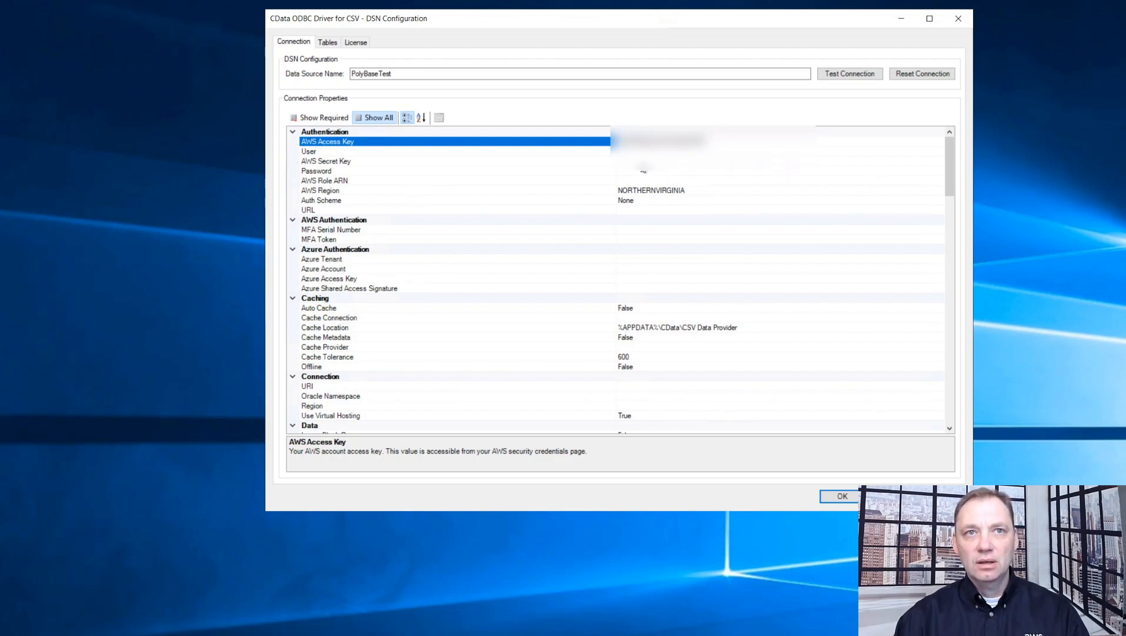
click(326, 160)
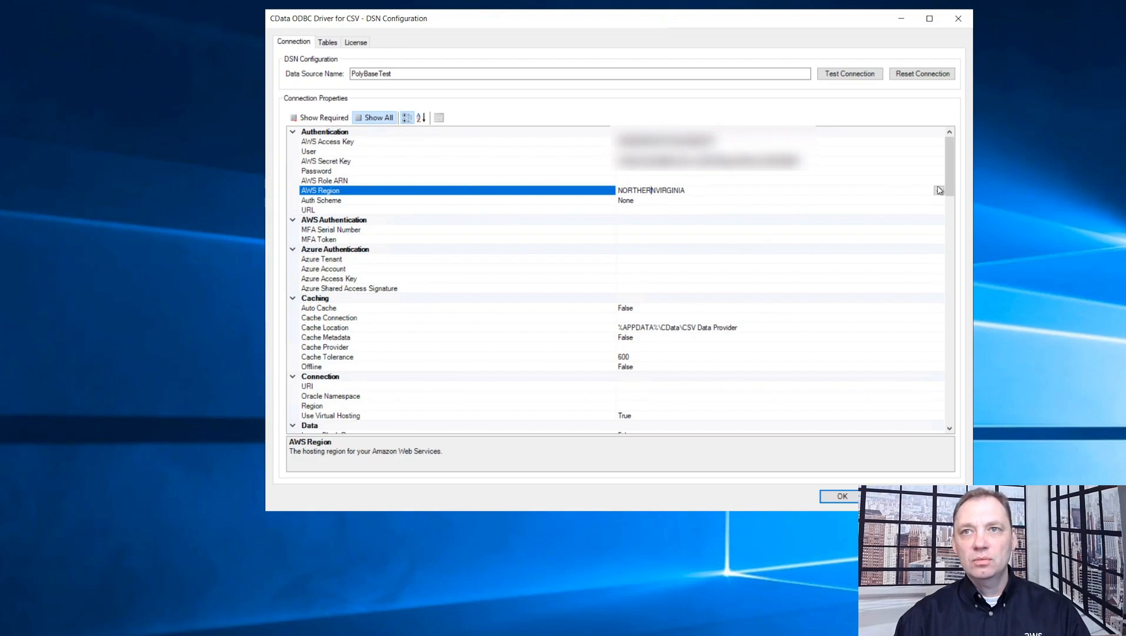
Set AWS Region to OREGON and the URI to s3://polybase-test/
click(939, 190)
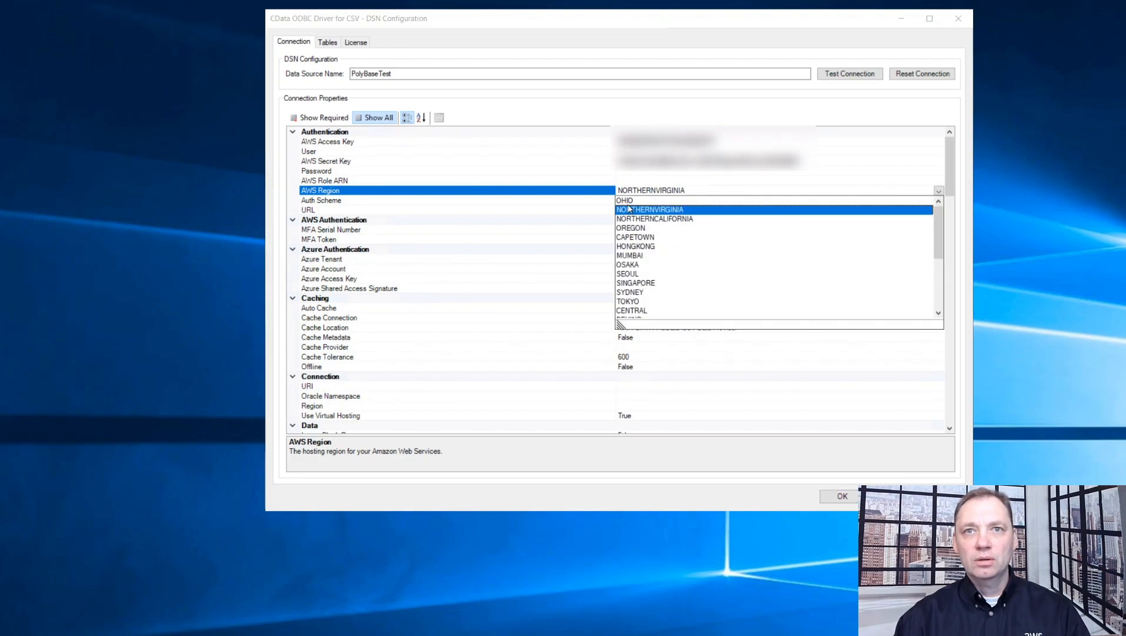
click(631, 228)
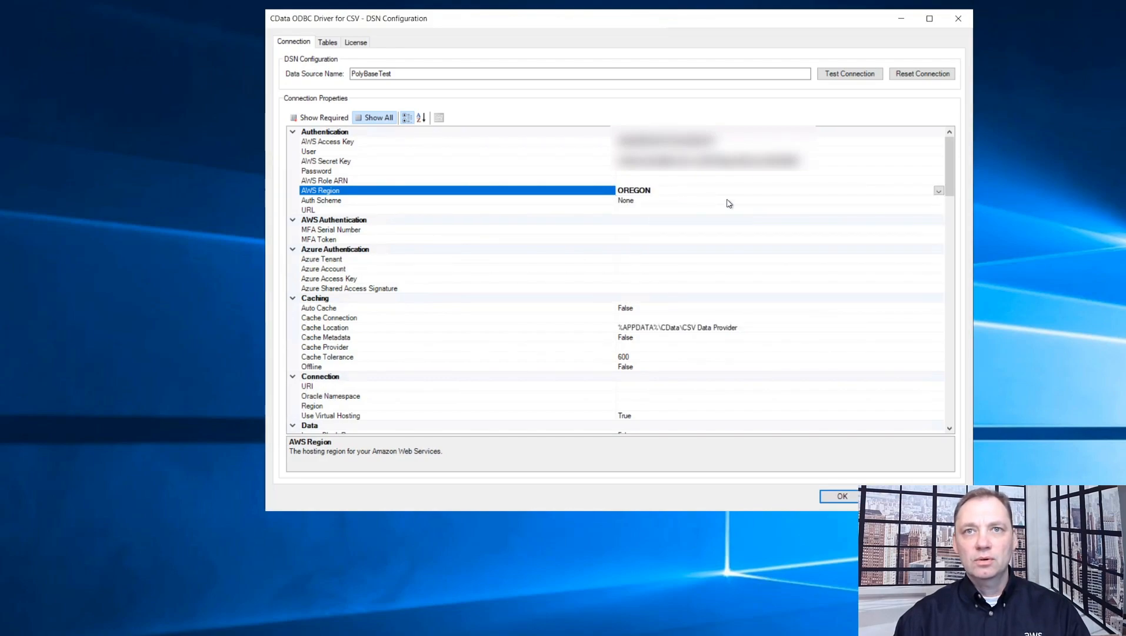
mouse_move(947, 164)
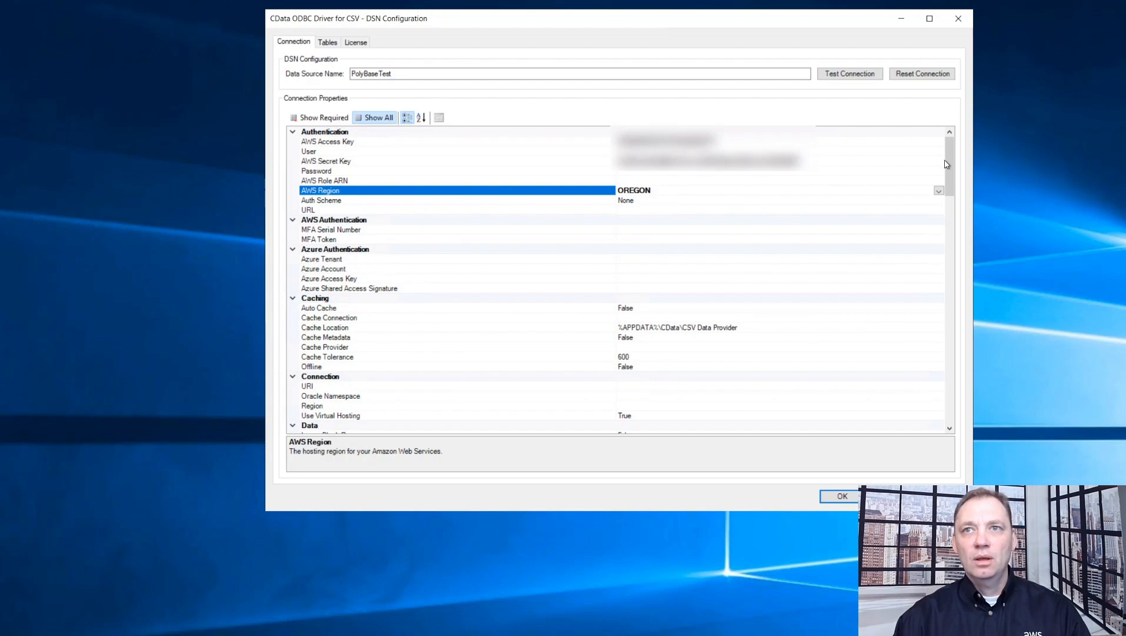
scroll(down, 3)
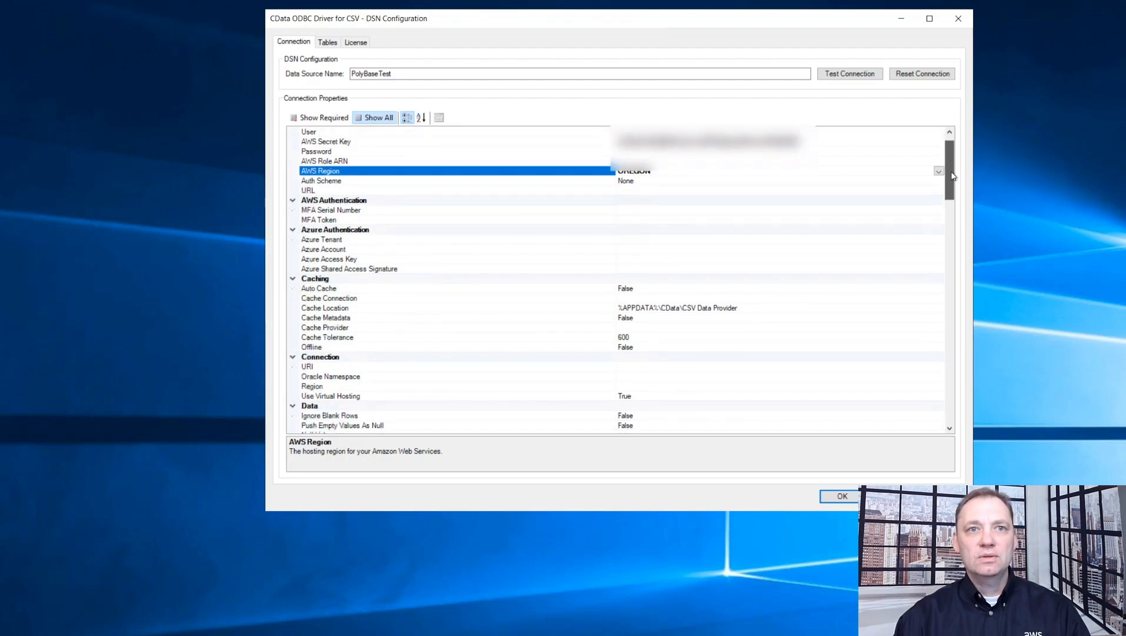
scroll(down, 3)
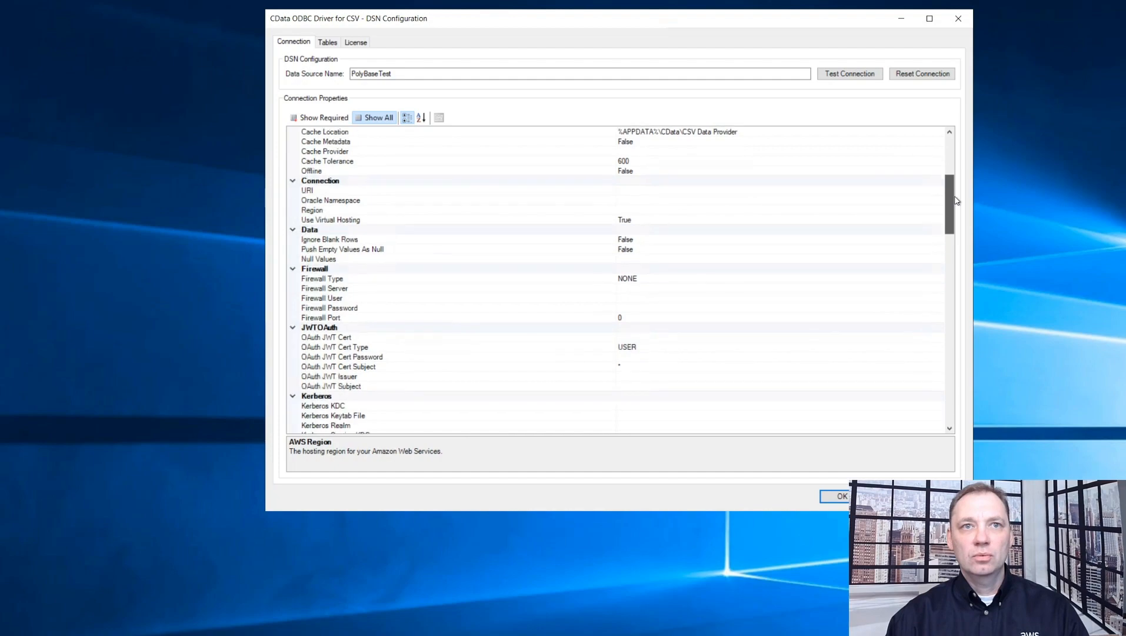
click(307, 190)
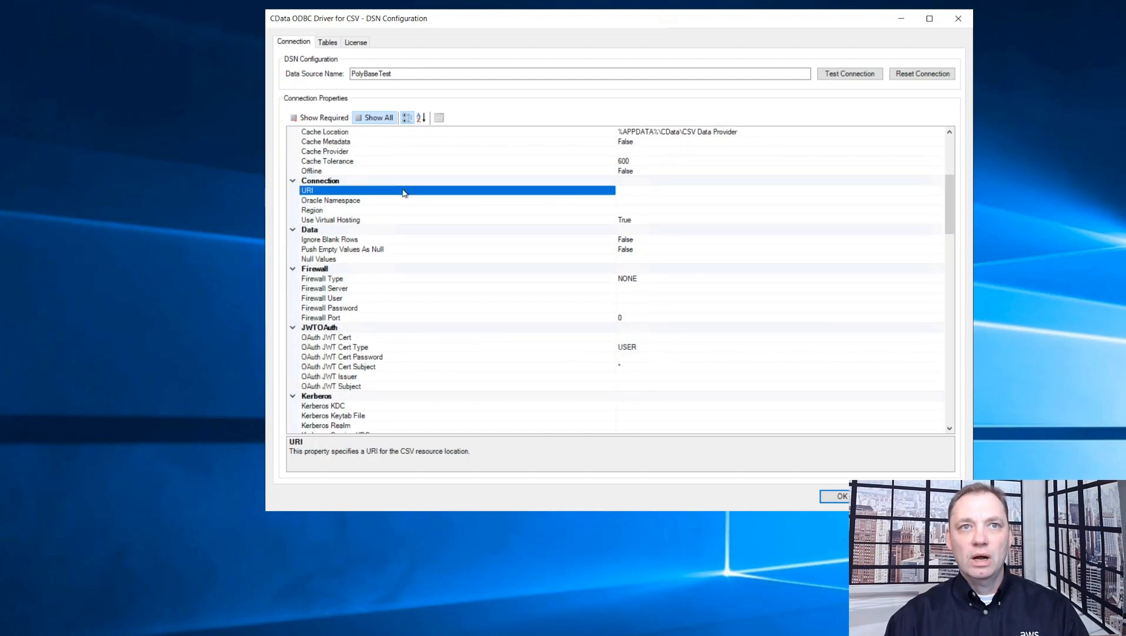
click(474, 189)
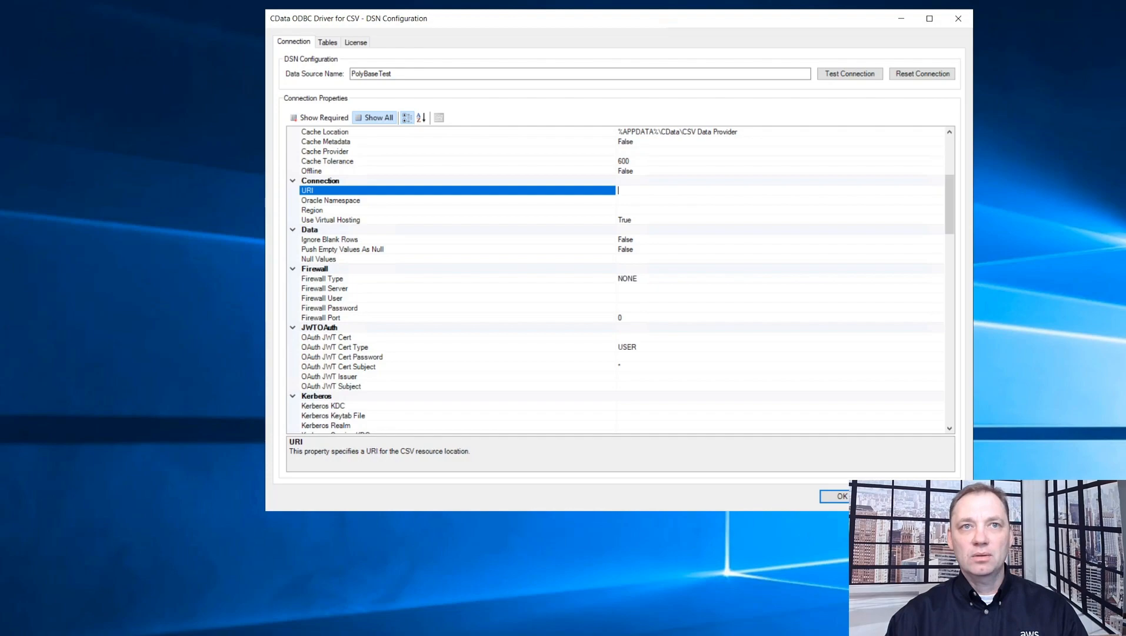
mouse_move(636, 194)
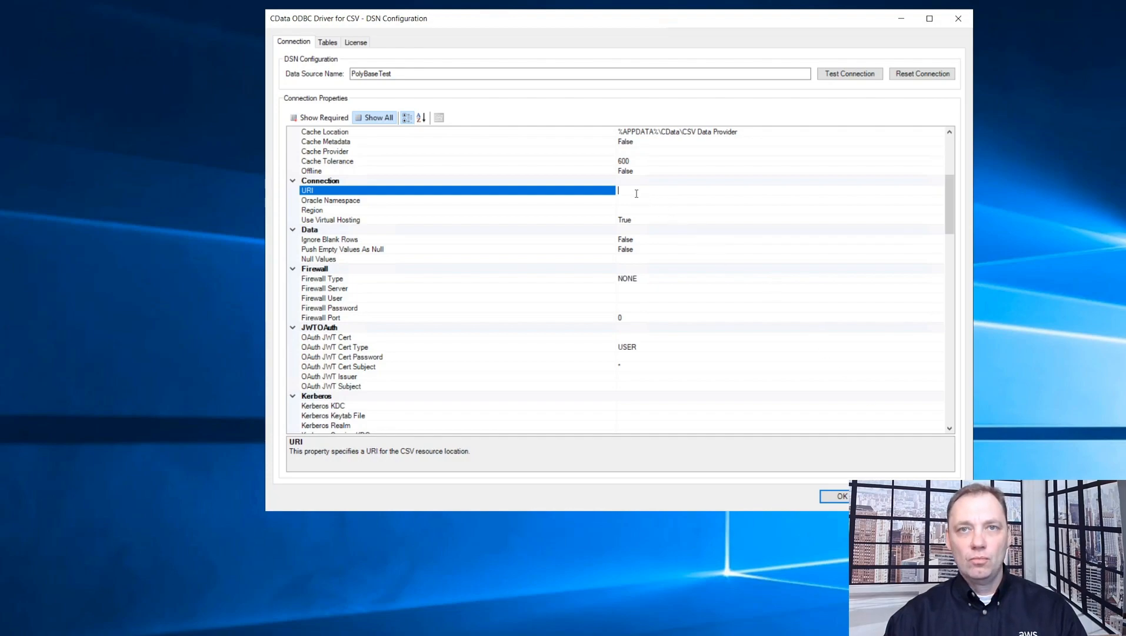
text(s3://polybase-test/)
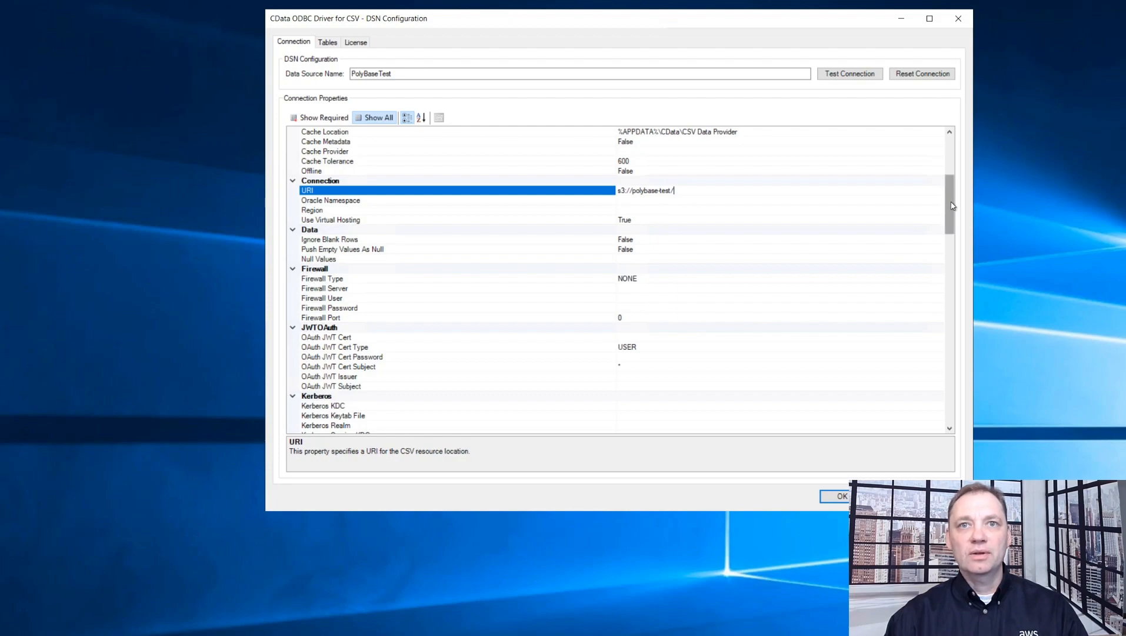
Set FMT to TabDelimited and run a successful Test Connection
scroll(down, 3)
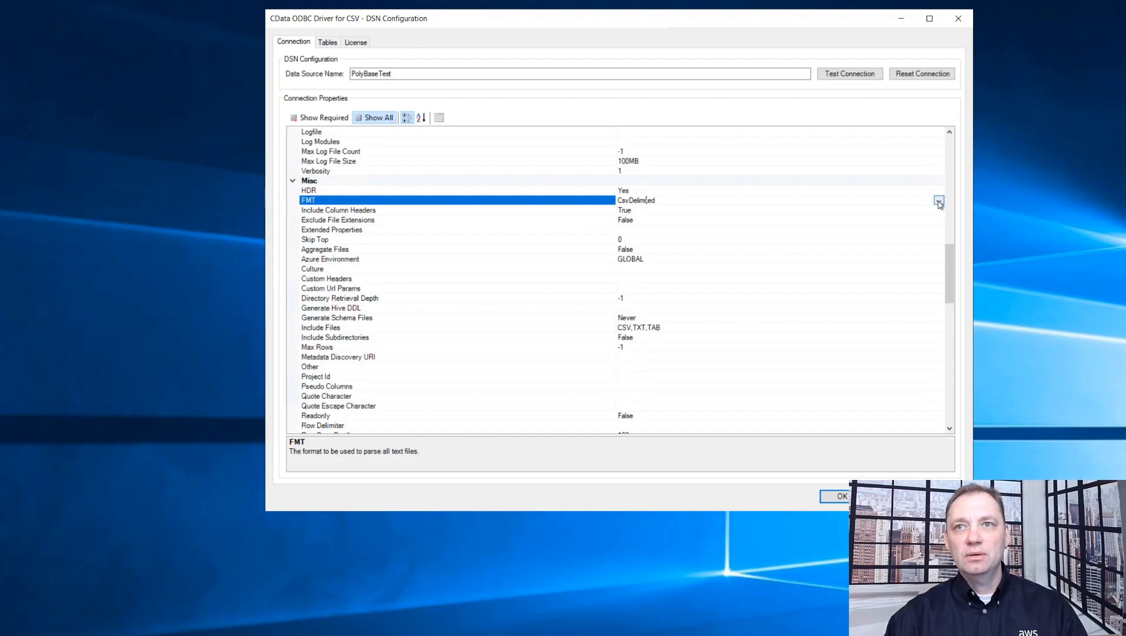
click(938, 199)
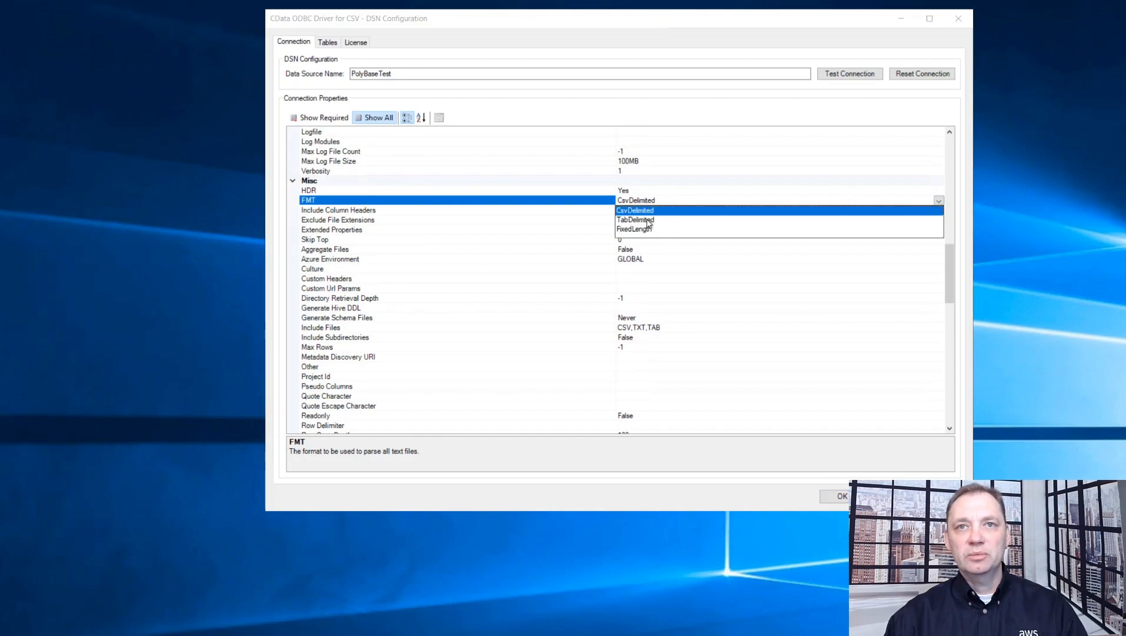
click(635, 219)
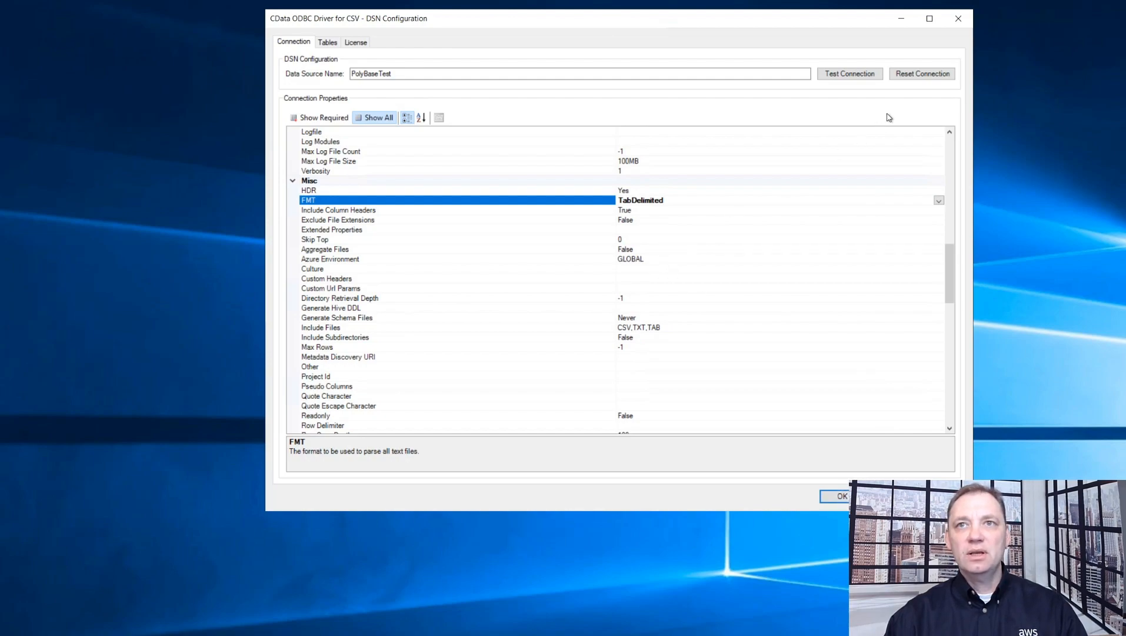
click(850, 73)
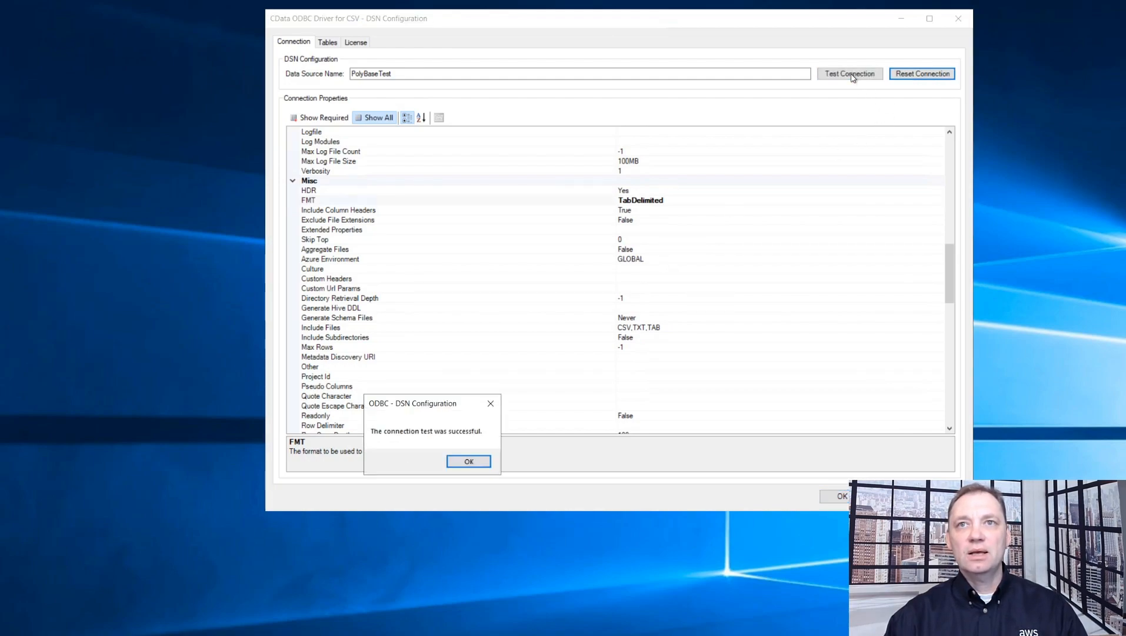
mouse_move(442, 401)
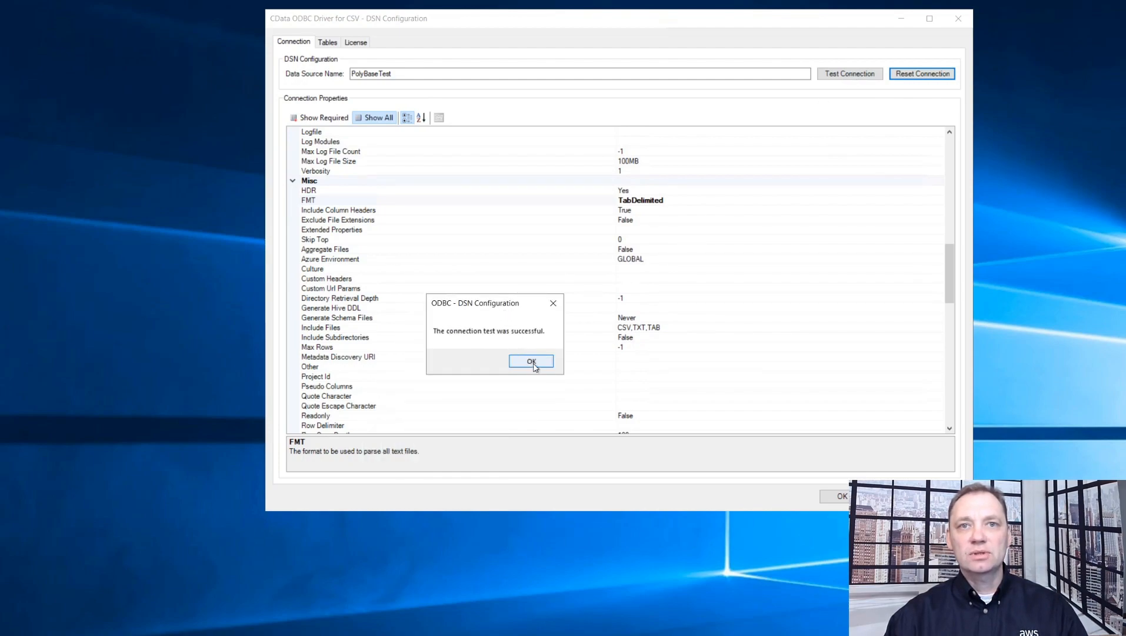
click(531, 361)
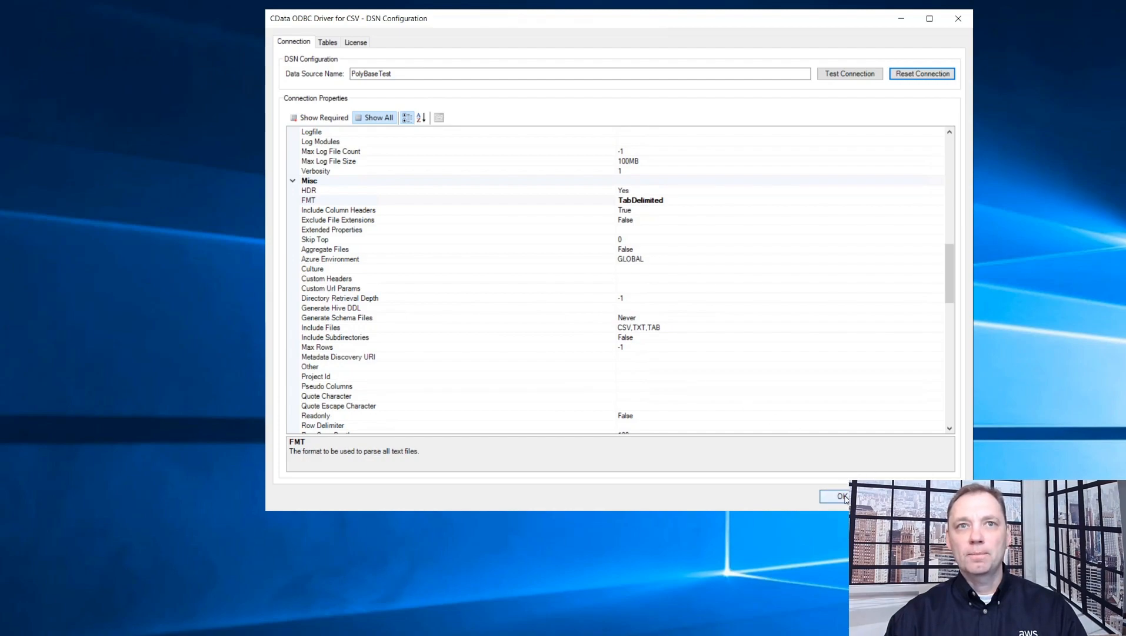
Save the PolyBaseTest DSN, reopen its CData configuration and review the AWS access key settings
click(842, 495)
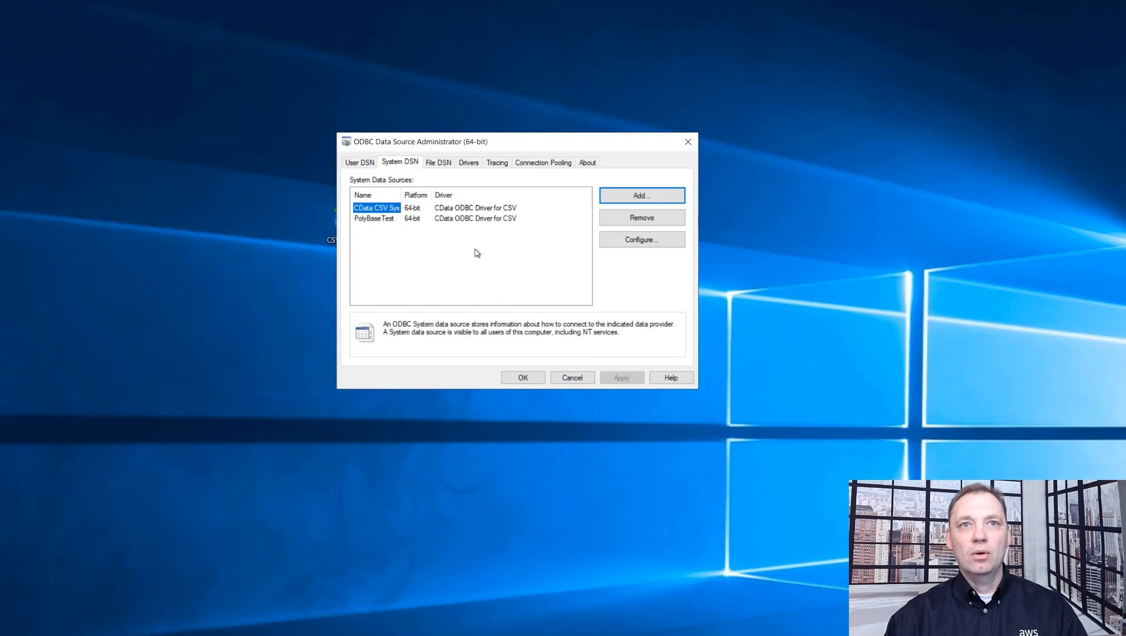
click(374, 219)
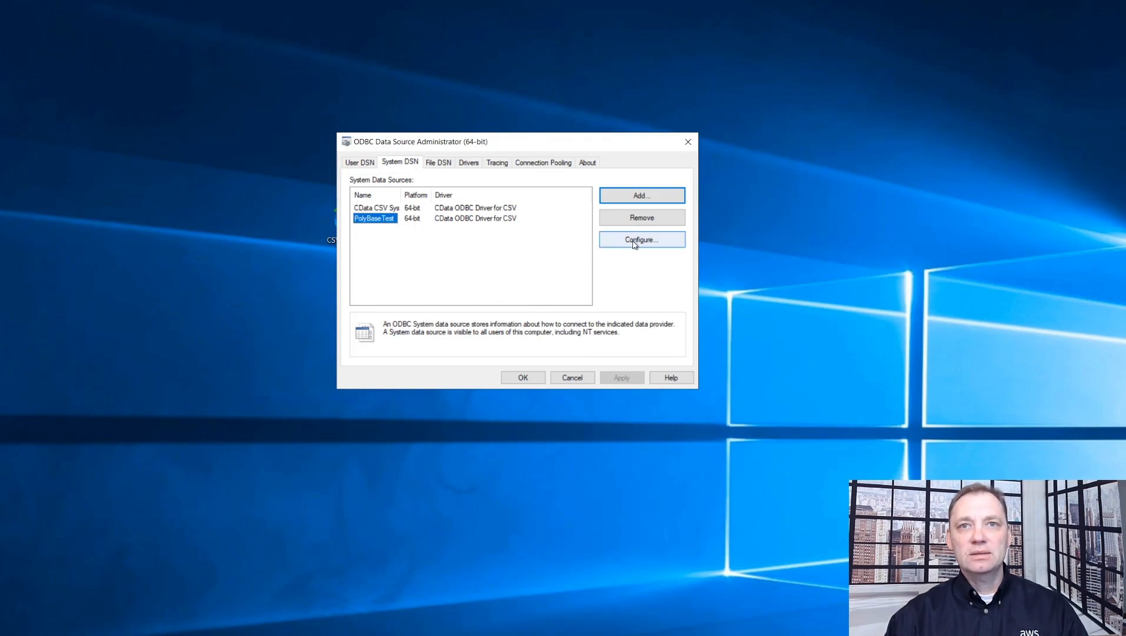
click(641, 238)
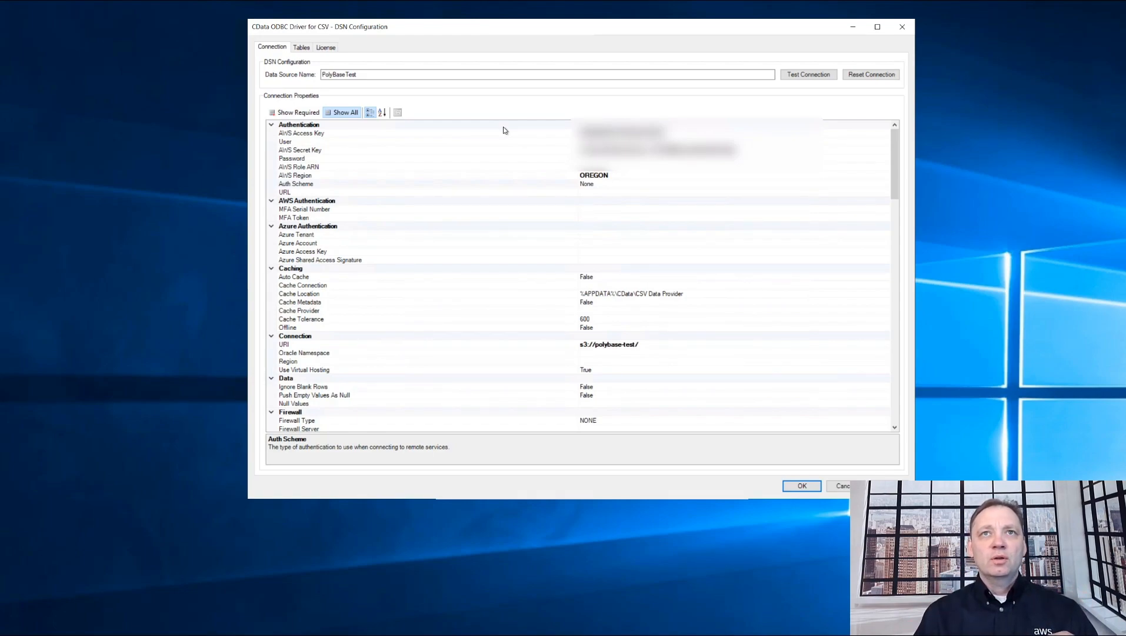
mouse_move(298, 136)
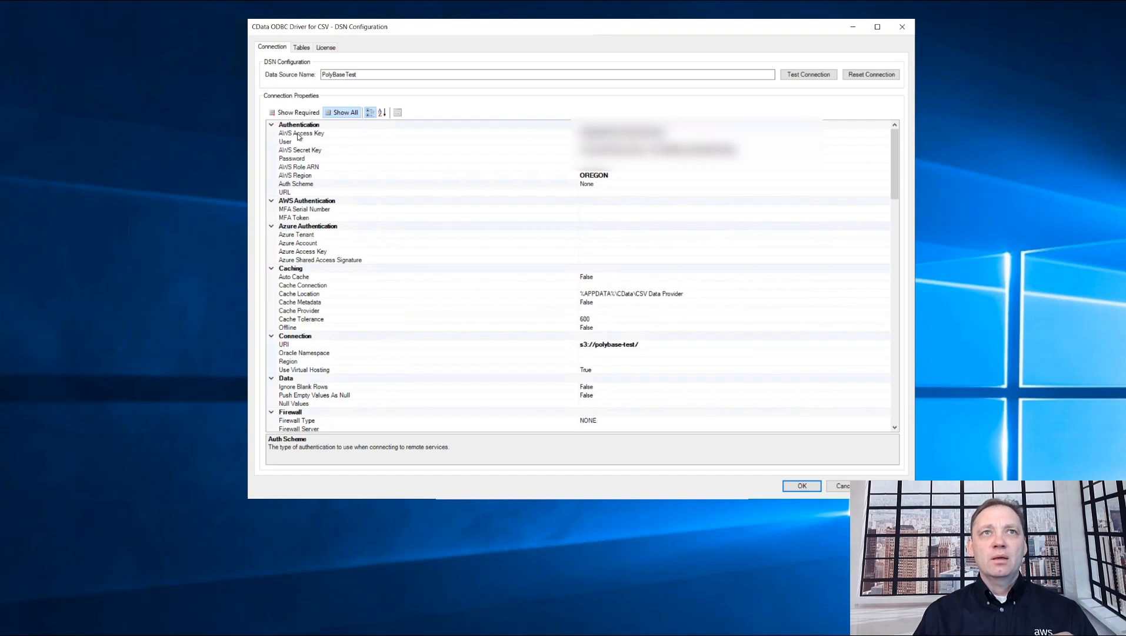
click(301, 133)
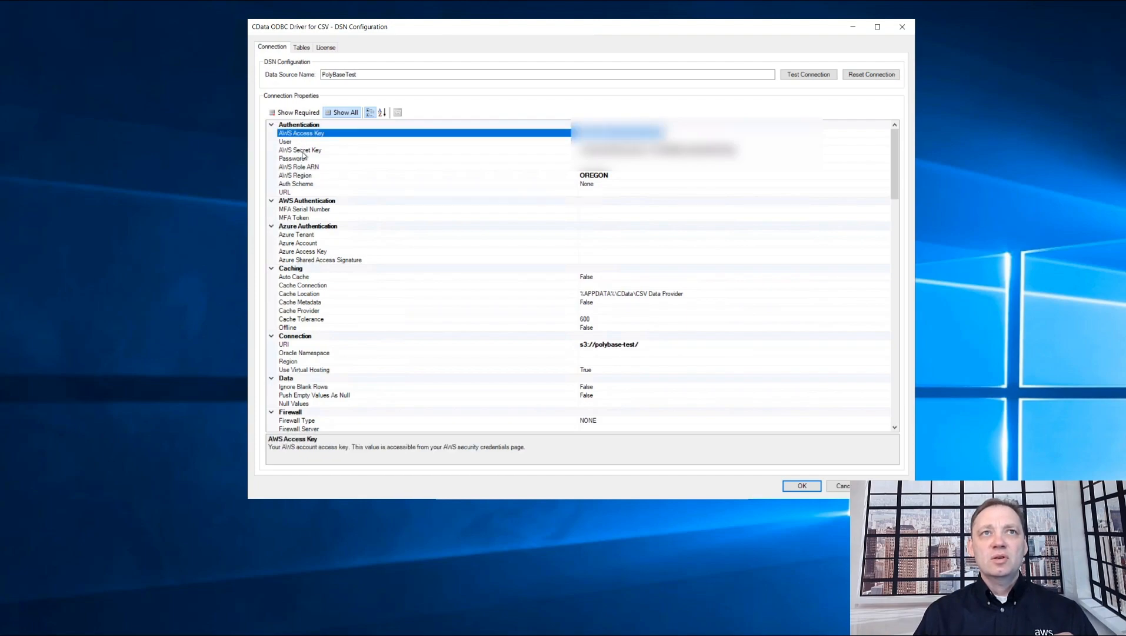
click(300, 150)
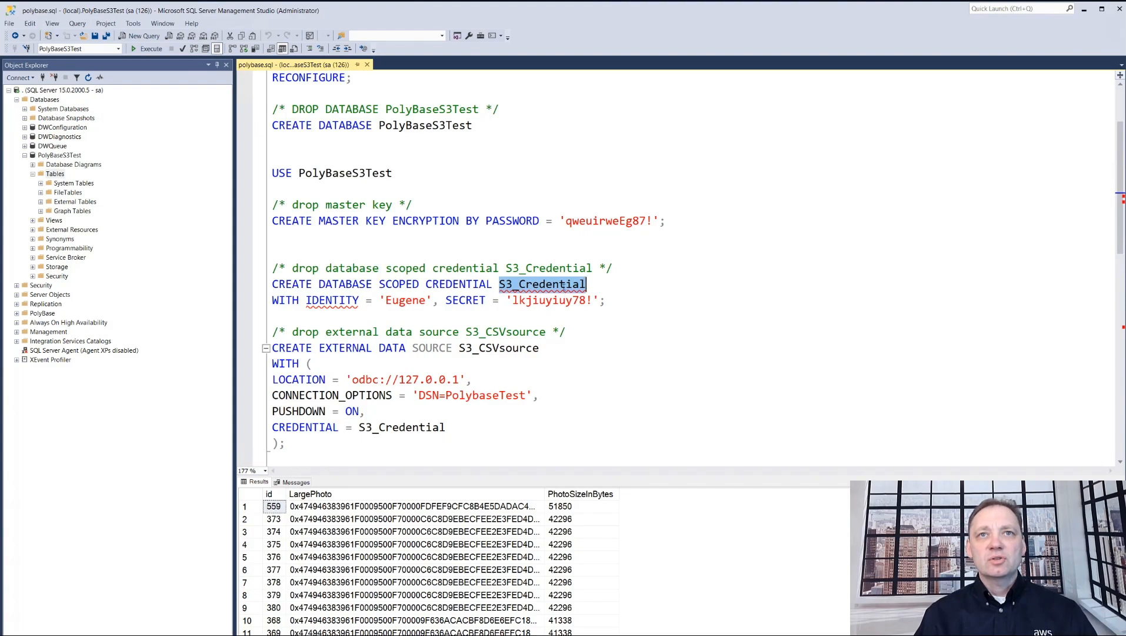
mouse_move(561, 283)
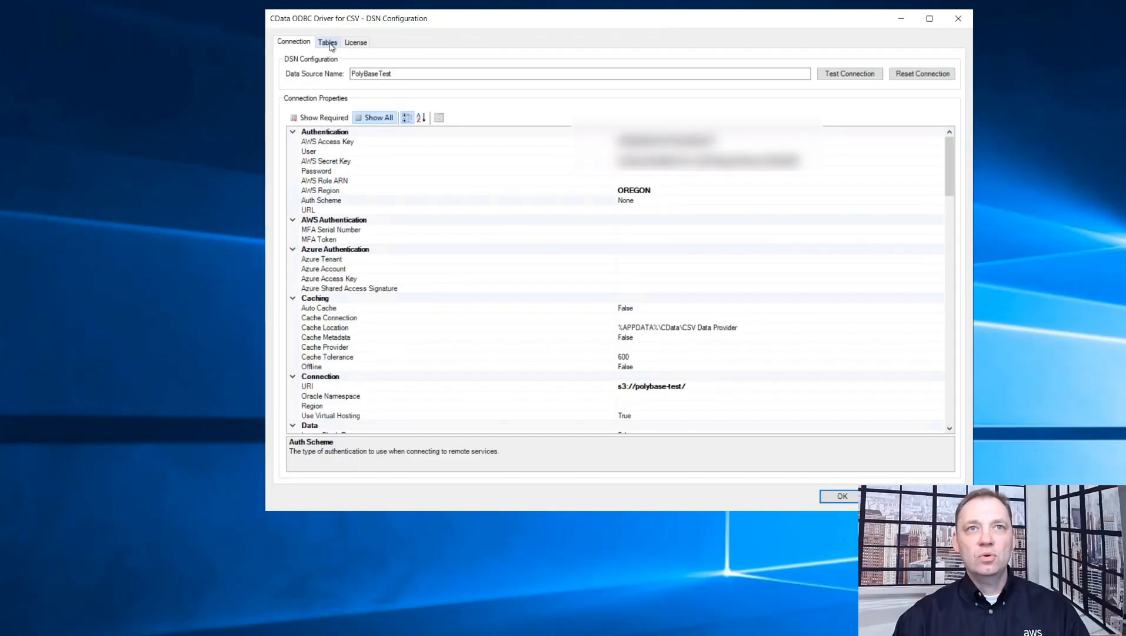
List the Tabular_Photos.txt columns (id, LargePhoto, PhotoSizeInBytes) on the DSN's Tables tab
click(327, 42)
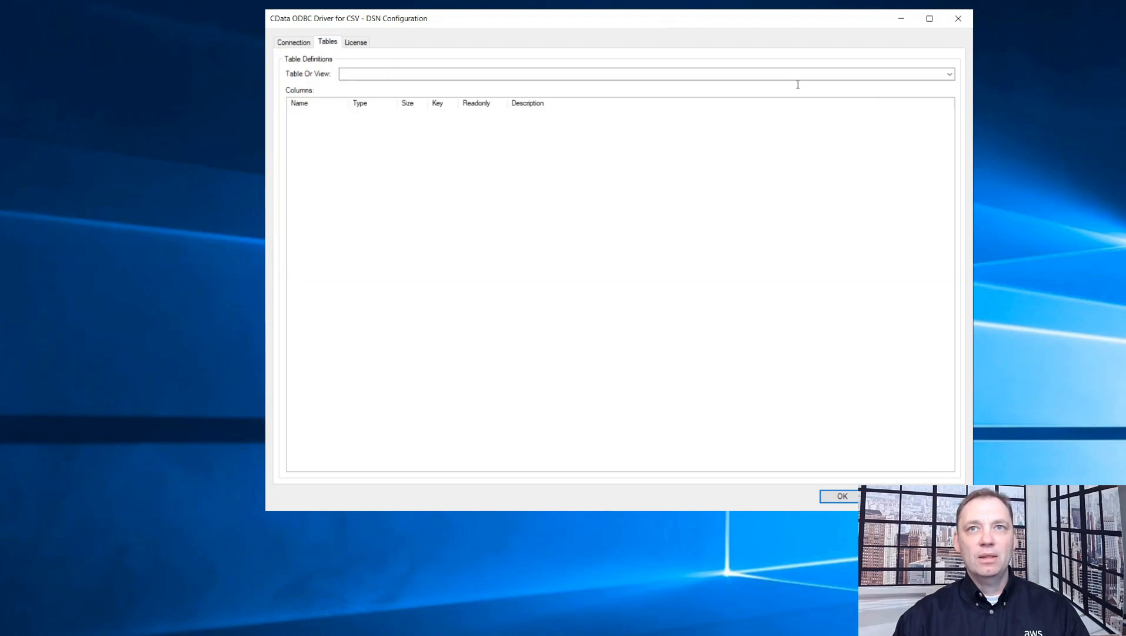
click(950, 73)
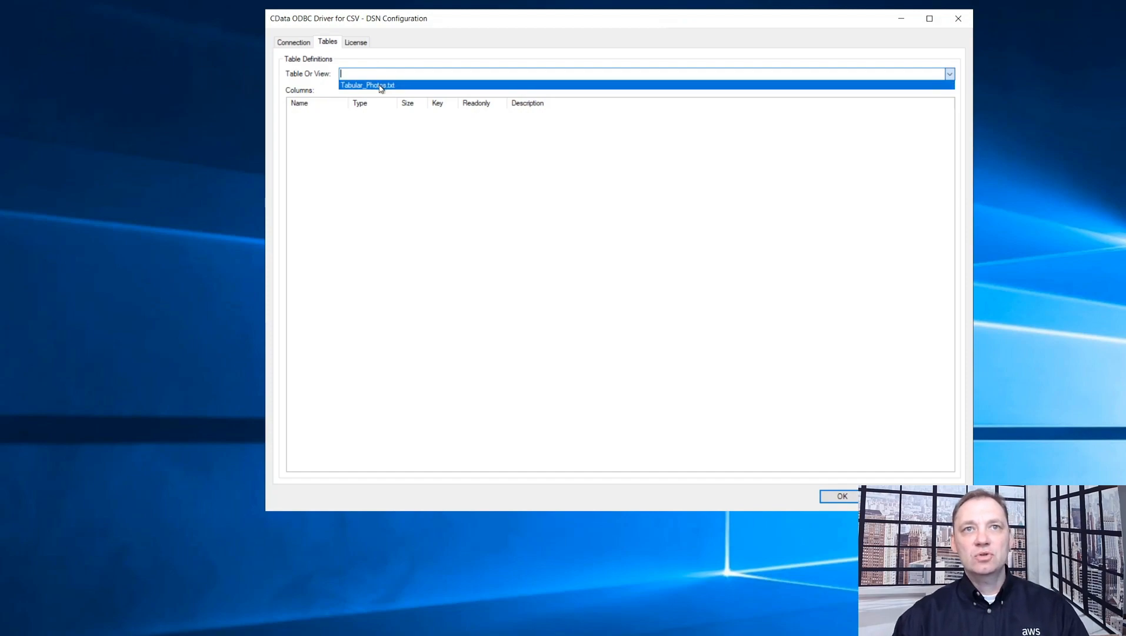
click(367, 84)
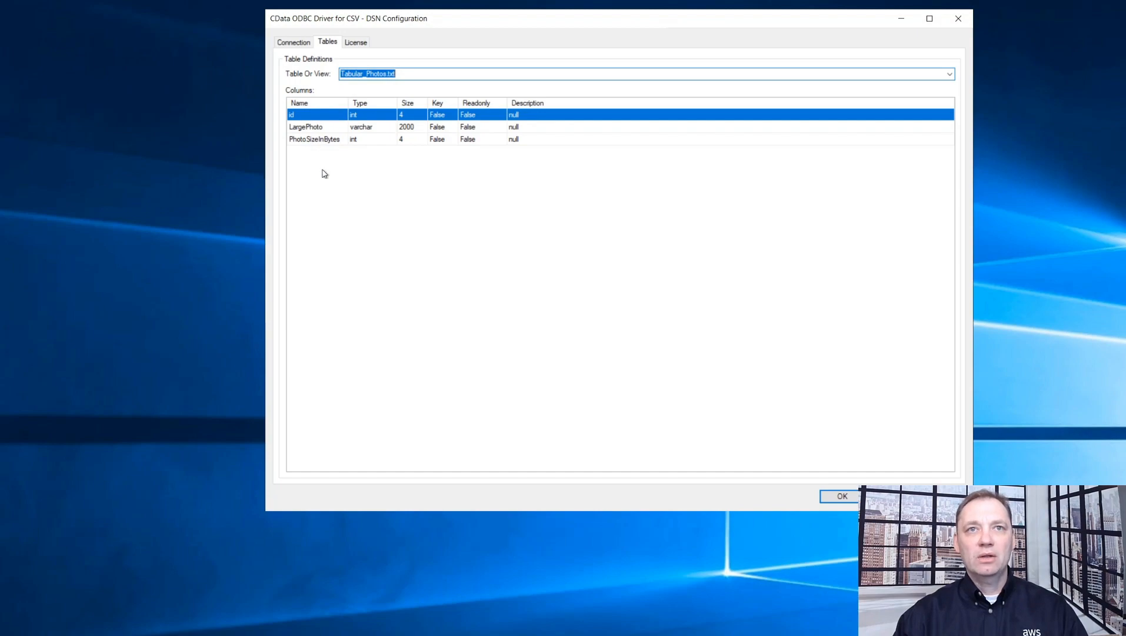
mouse_move(289, 114)
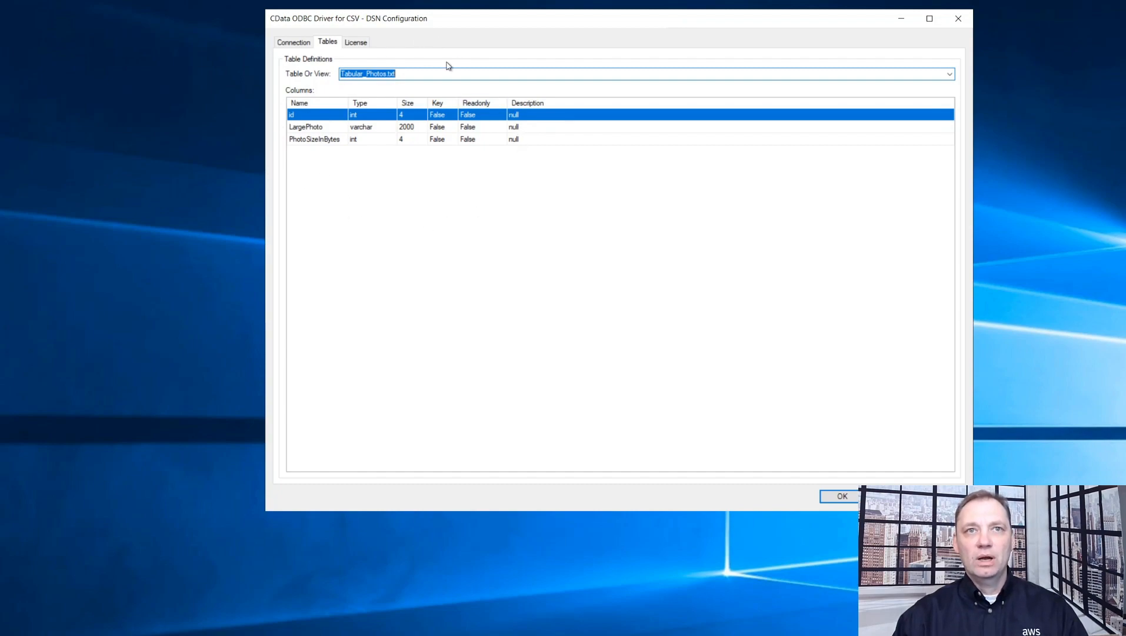
mouse_move(409, 283)
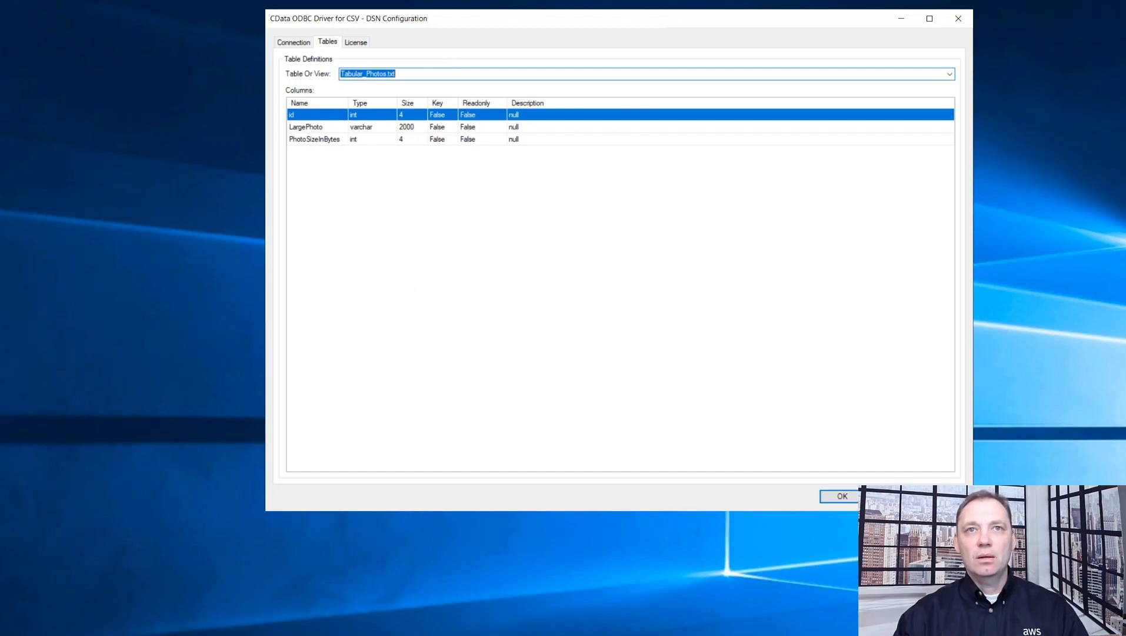
Close the DSN dialog and review S3_CSVsource's DSN=PolybaseTest, PUSHDOWN ON and CREDENTIAL options
click(842, 496)
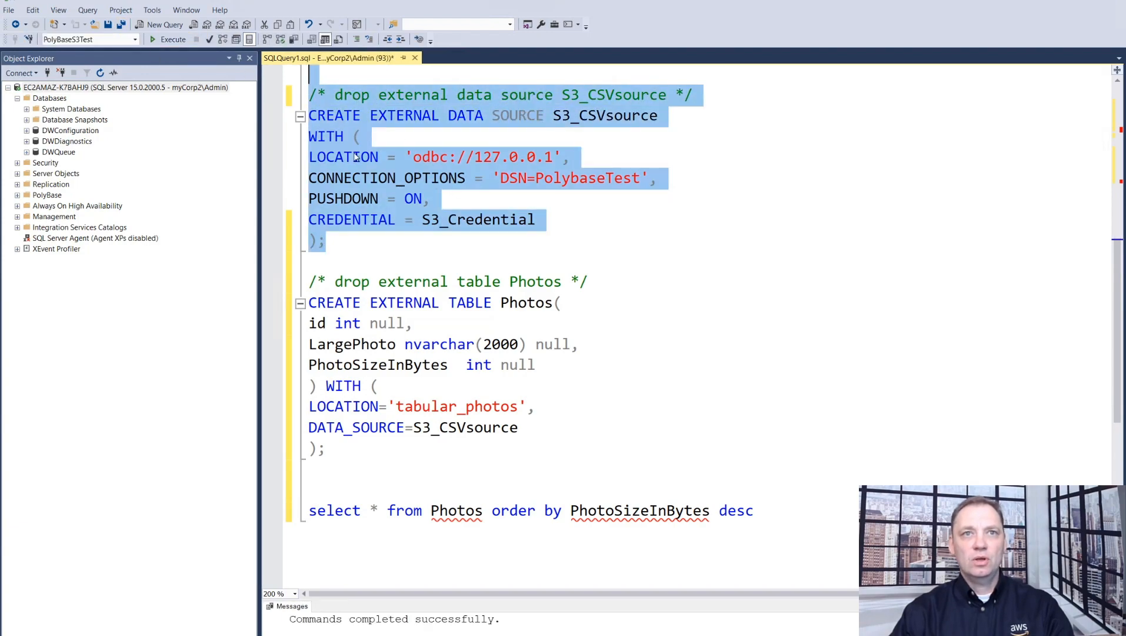
mouse_move(442, 171)
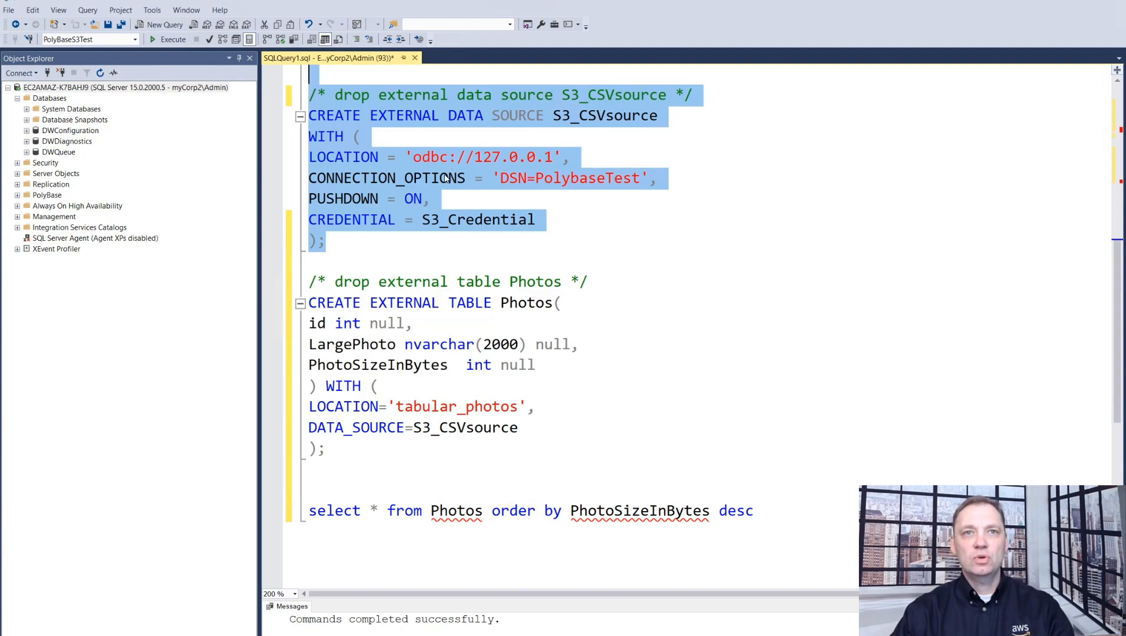
mouse_move(564, 181)
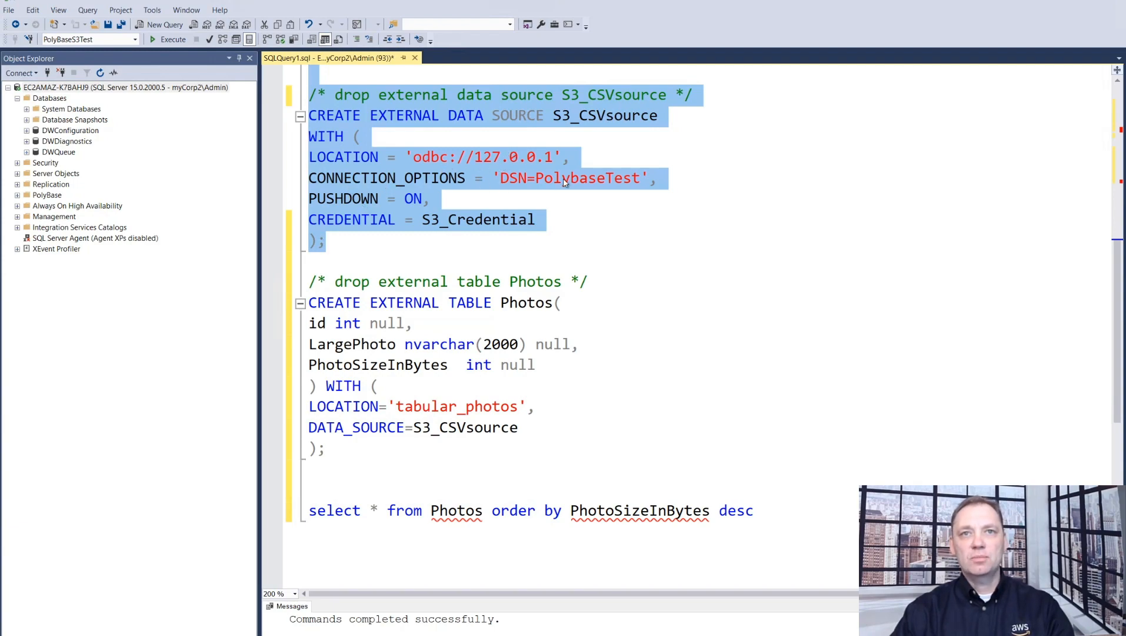
double_click(586, 178)
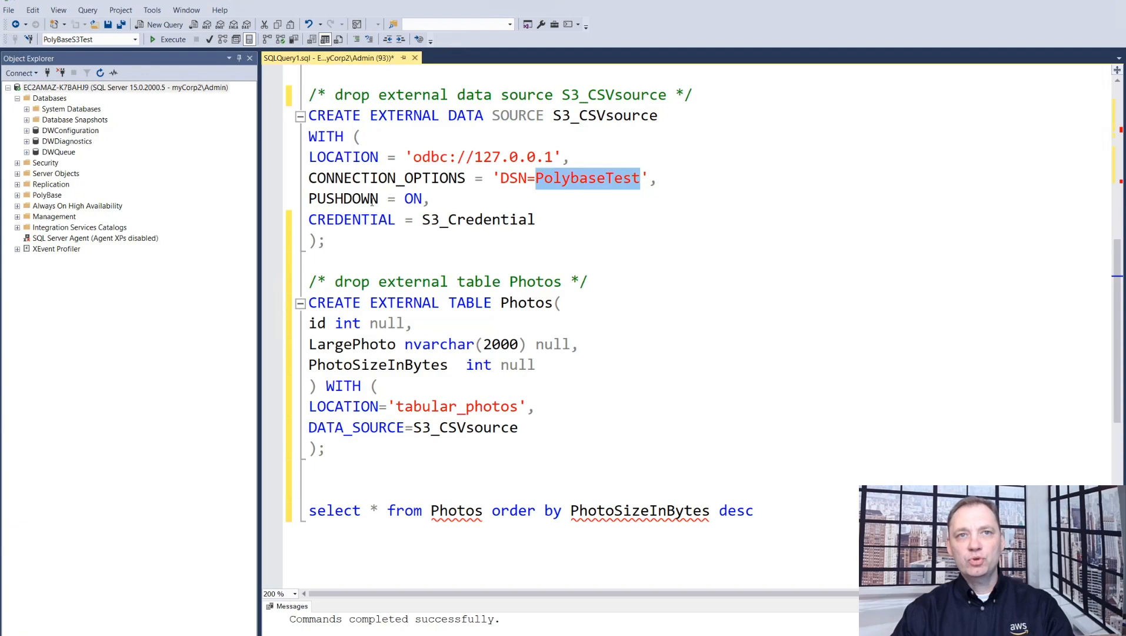
click(430, 199)
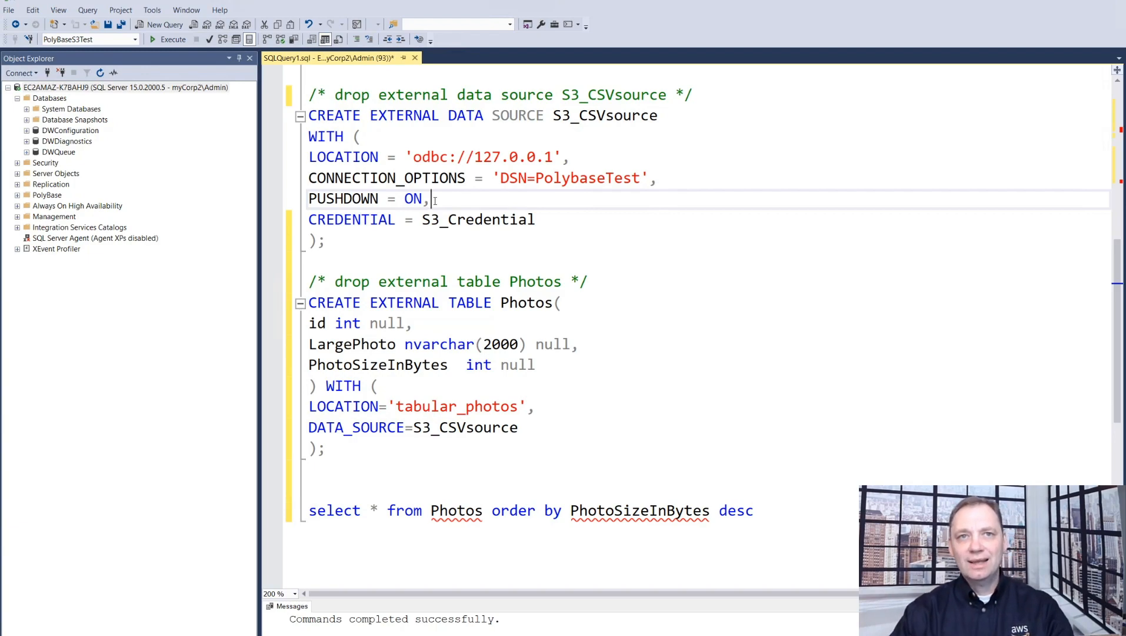
mouse_move(379, 199)
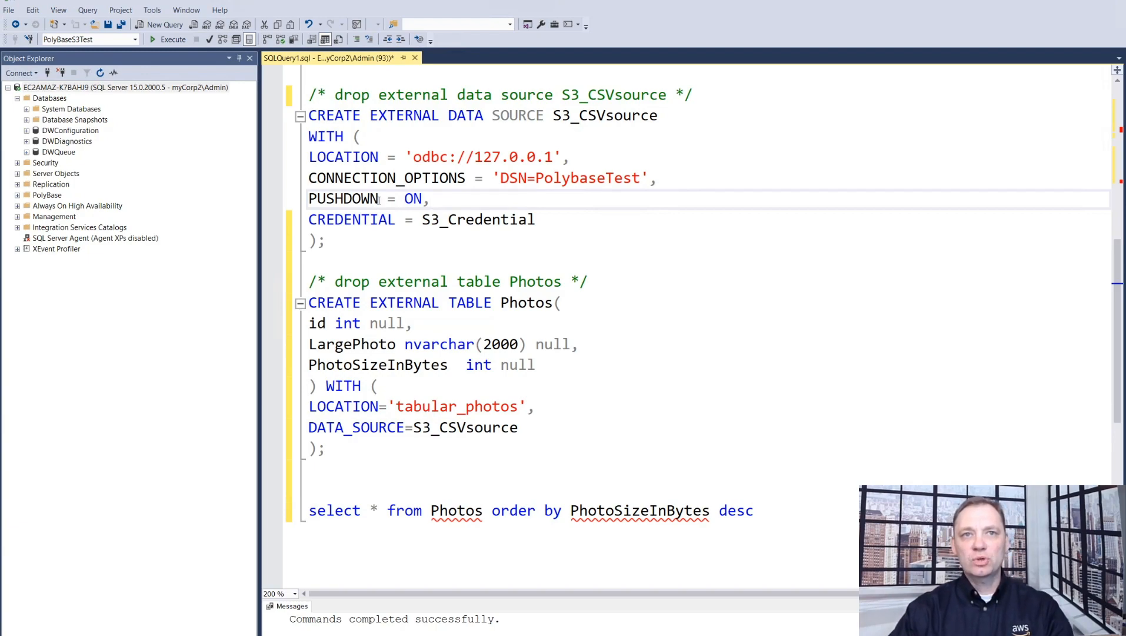
double_click(413, 198)
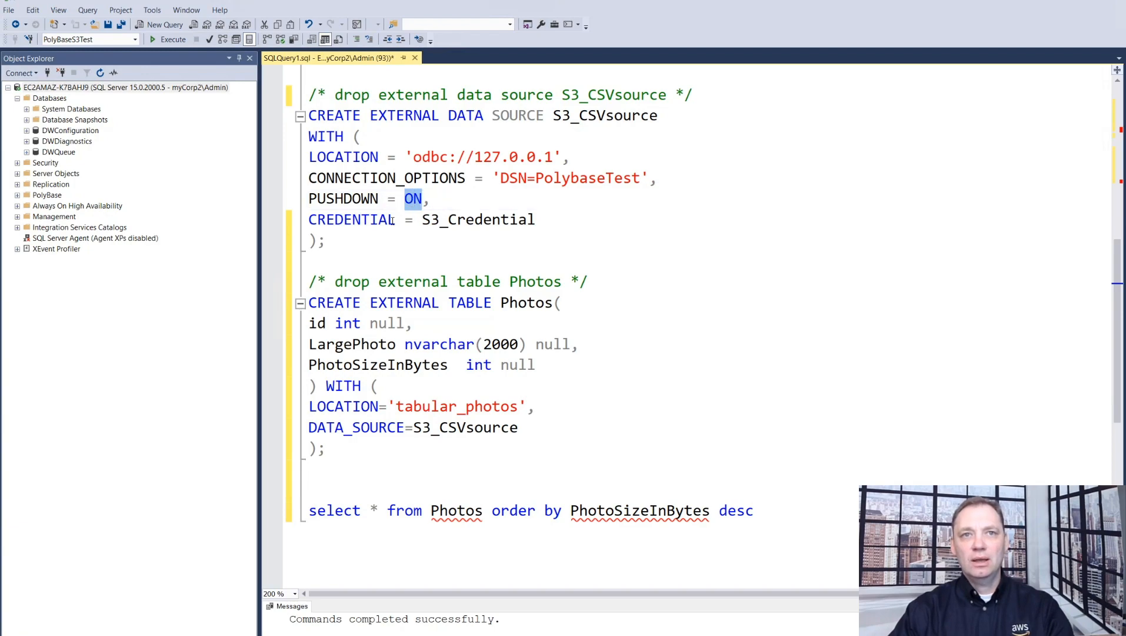
click(395, 219)
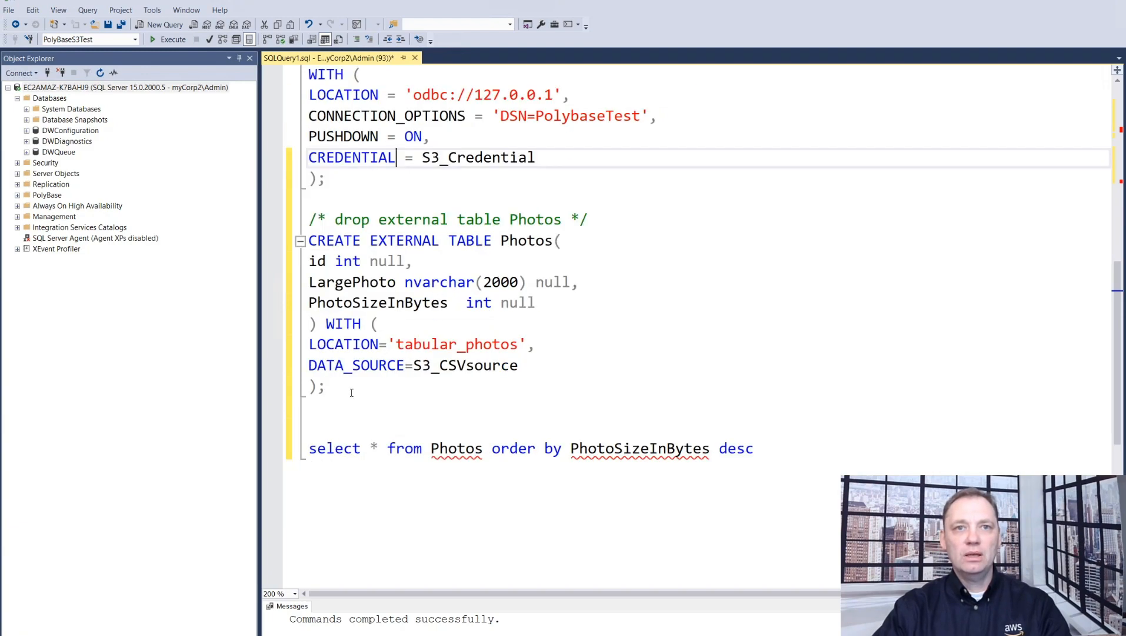
Mark the CREATE EXTERNAL TABLE Photos statement and scroll to the PhotoSizeInBytes DESC query
drag(308, 240, 325, 388)
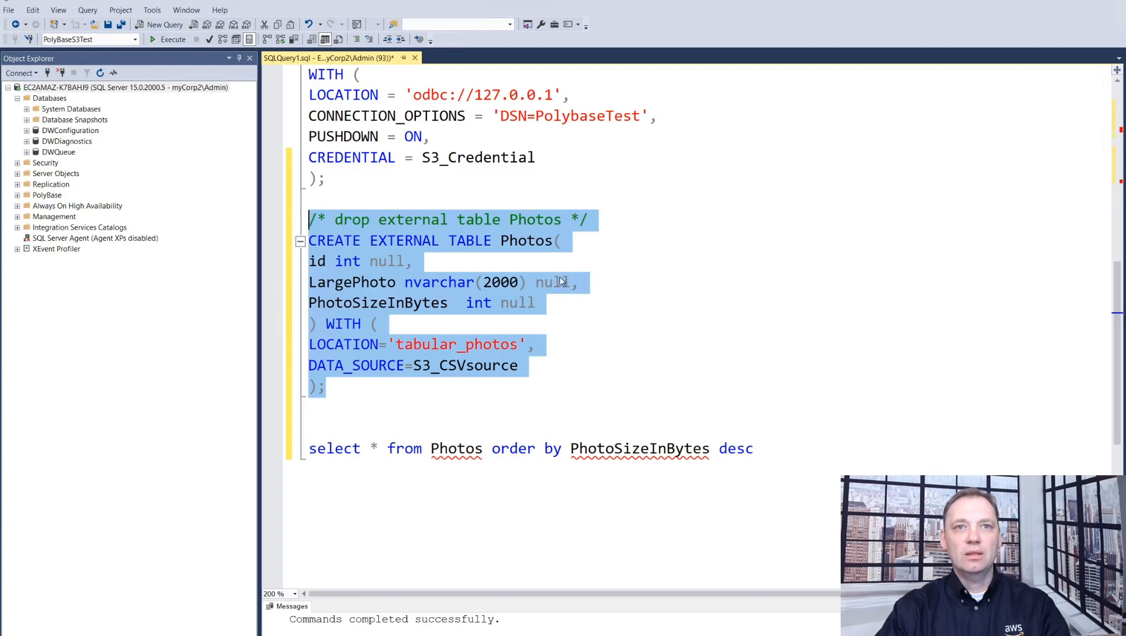
scroll(down, 3)
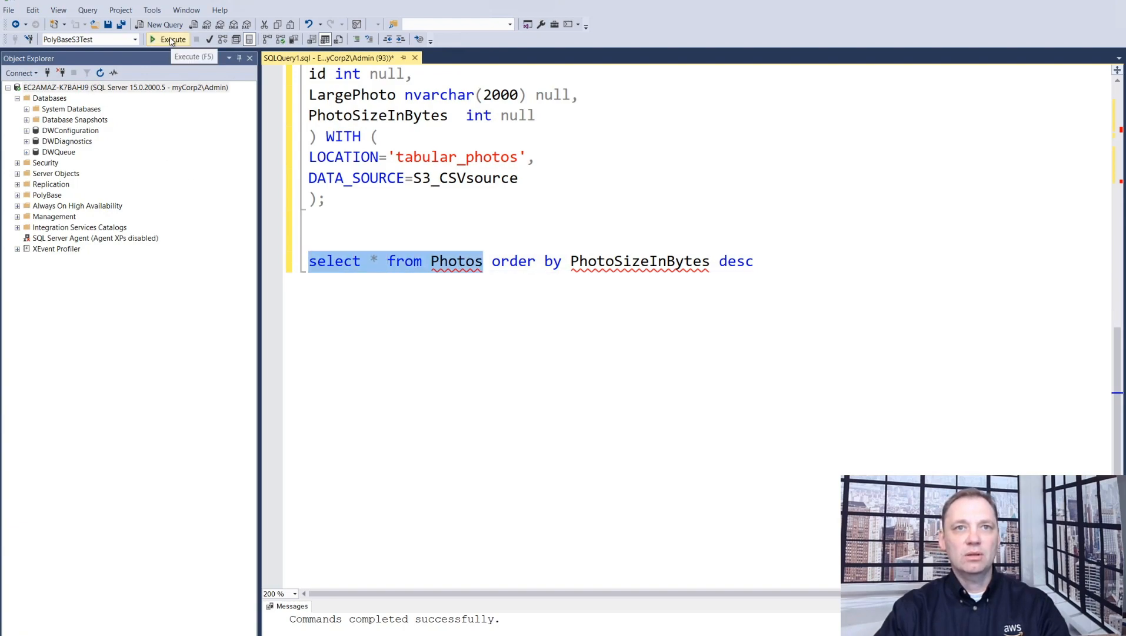
Execute SELECT * FROM Photos ORDER BY PhotoSizeInBytes DESC
click(172, 40)
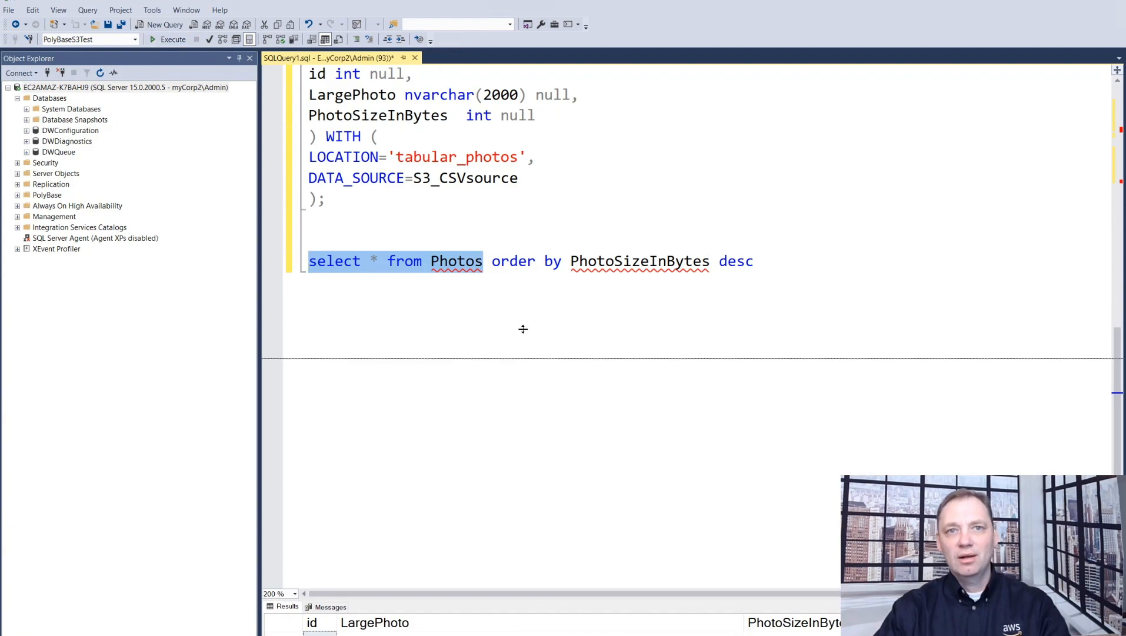
click(173, 39)
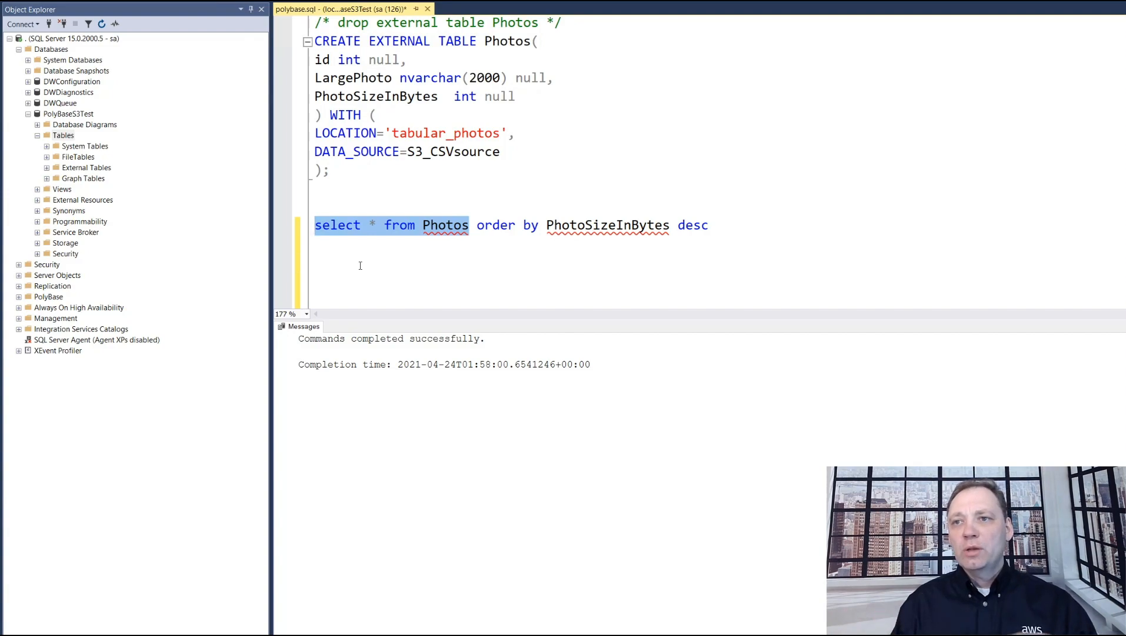
mouse_move(252, 280)
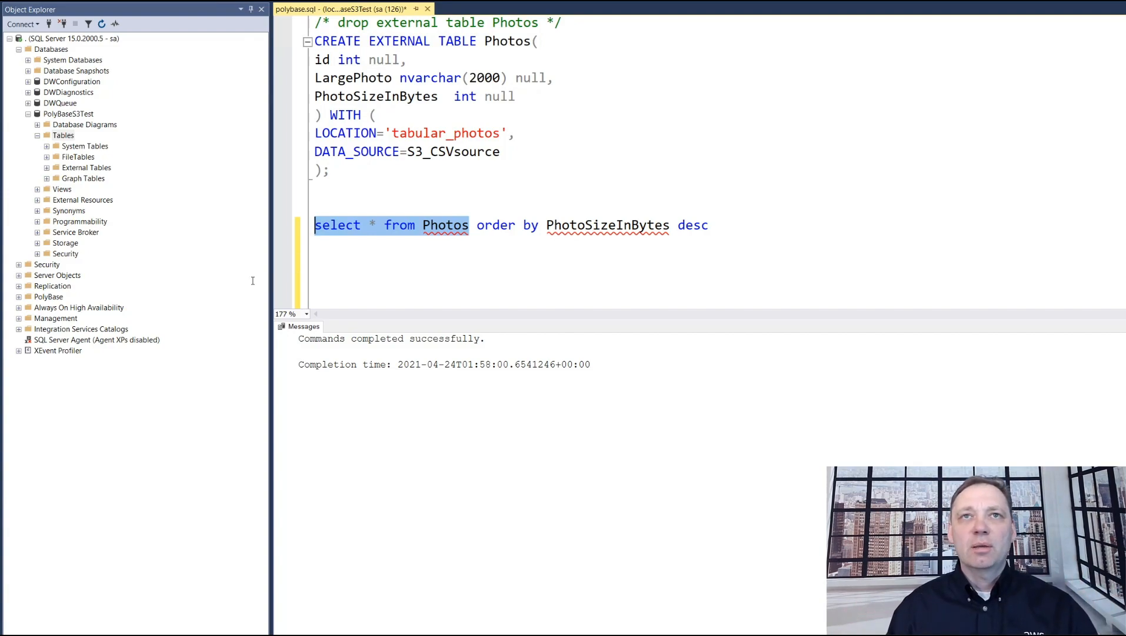
Select the INSERT INTO id SELECT id FROM Photos statement and add 'on id.id = Photos.id'
scroll(down, 3)
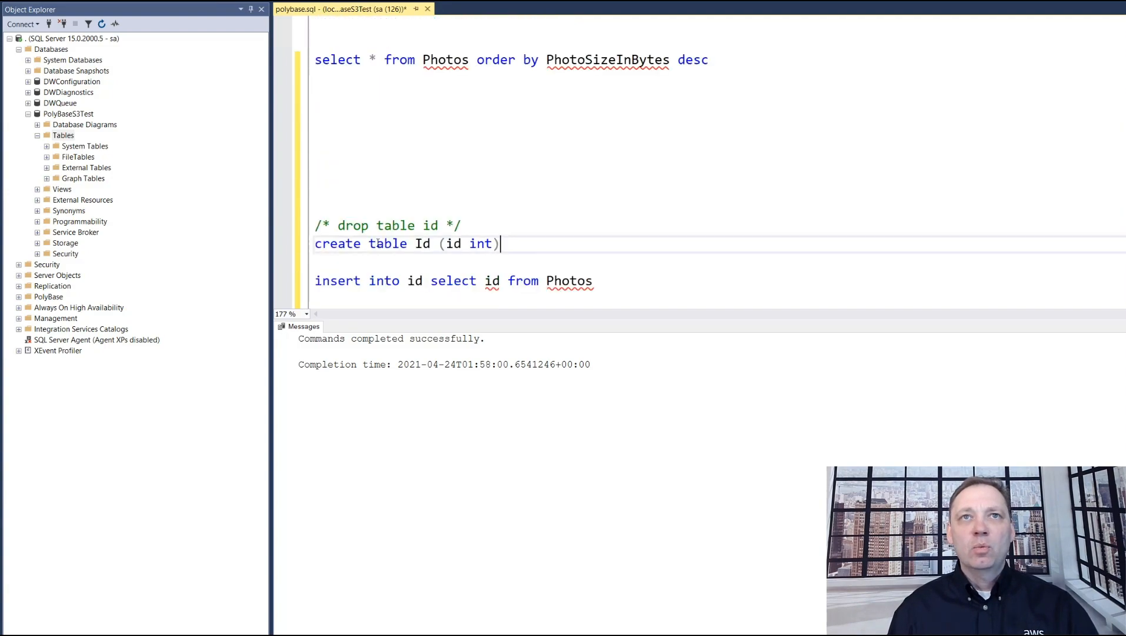
drag(315, 244, 499, 243)
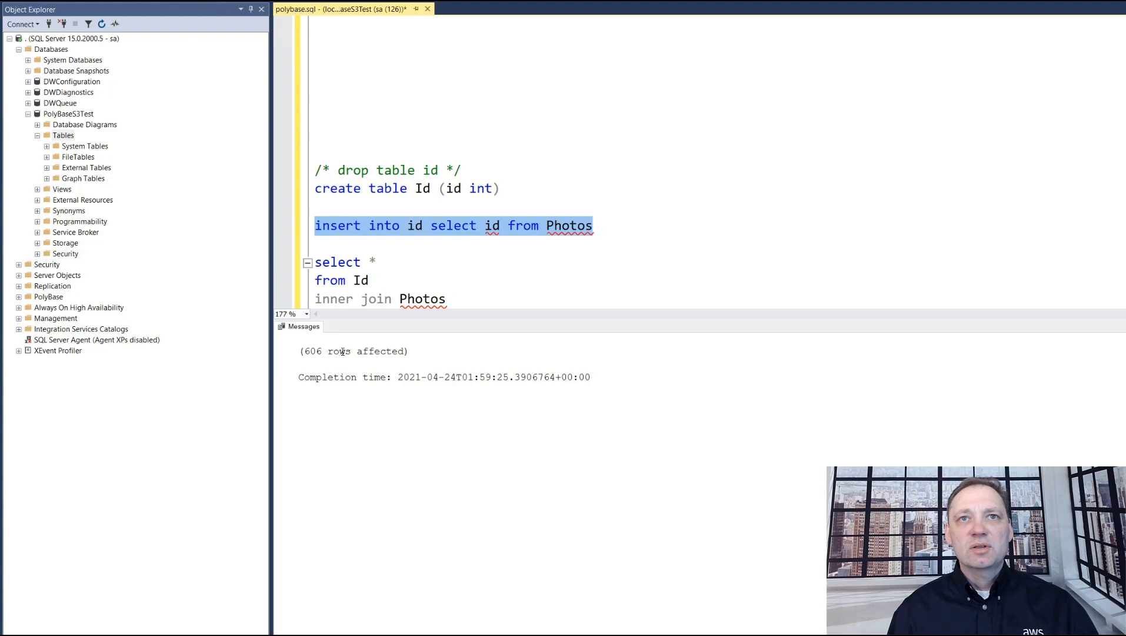
text(on id.id = Photos.id)
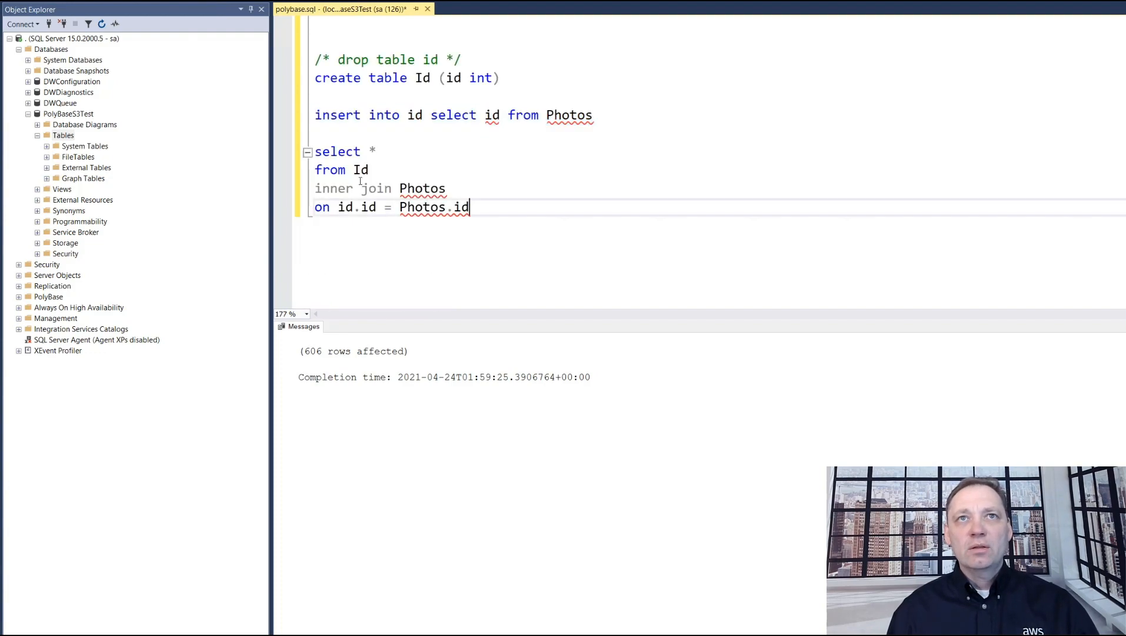
Run the Id INNER JOIN Photos query with F5 and inspect the PhotoSizeInBytes column
drag(315, 151, 470, 206)
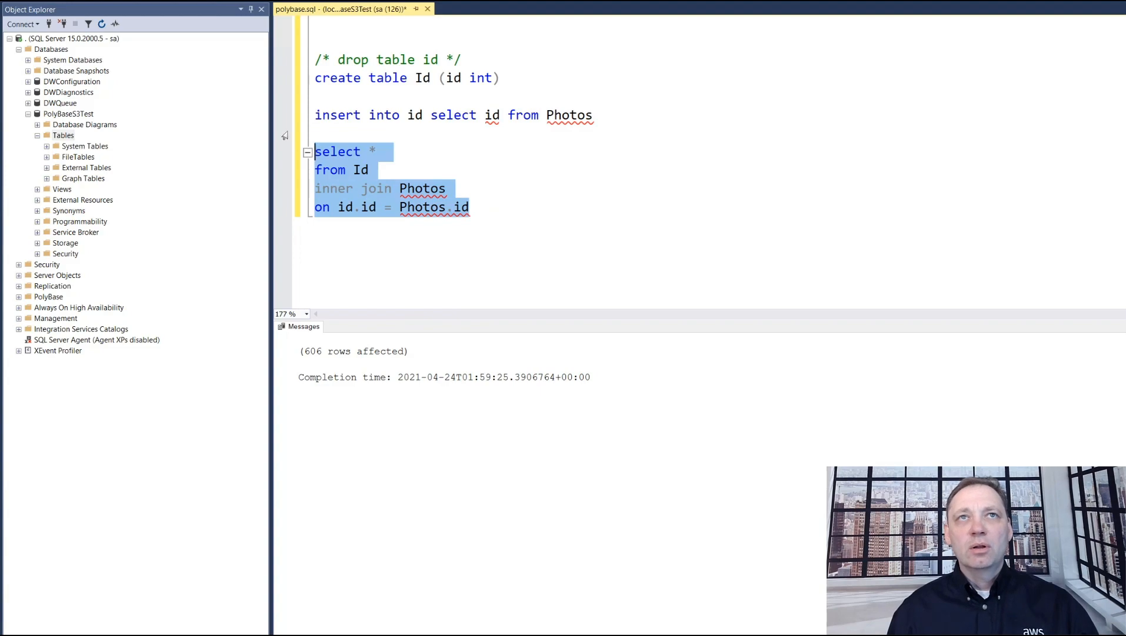
key(F5)
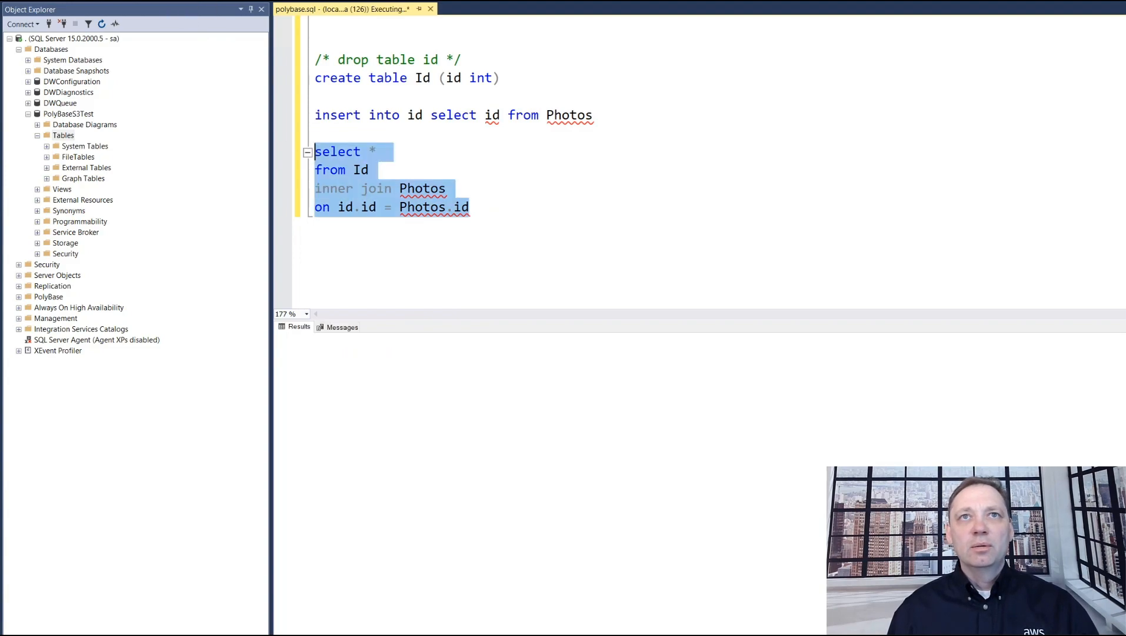
key(F5)
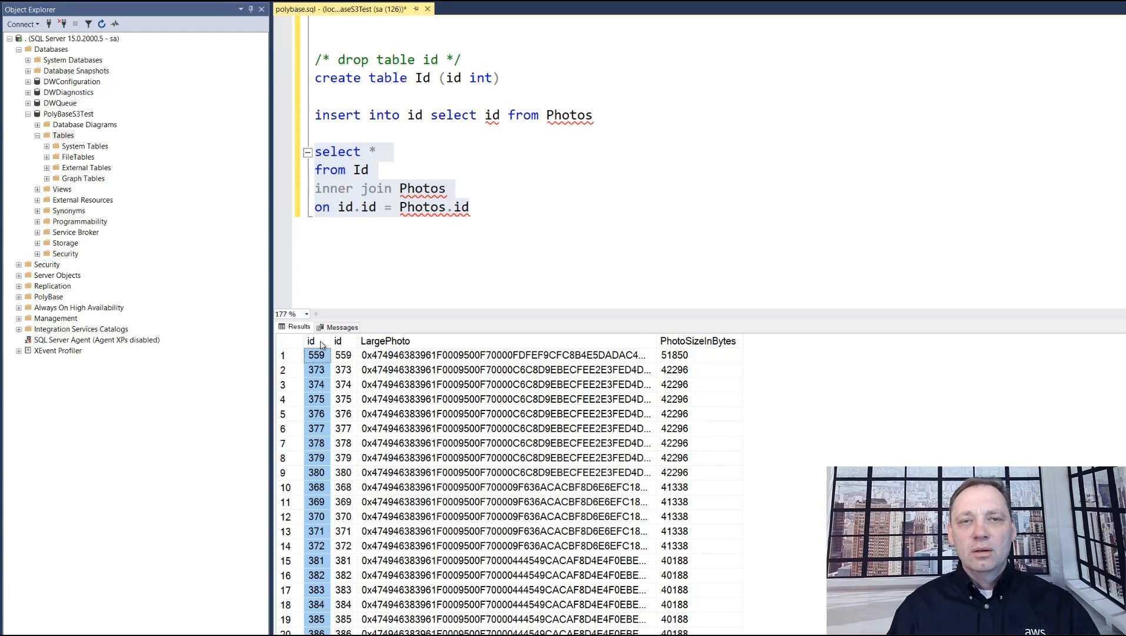
mouse_move(349, 345)
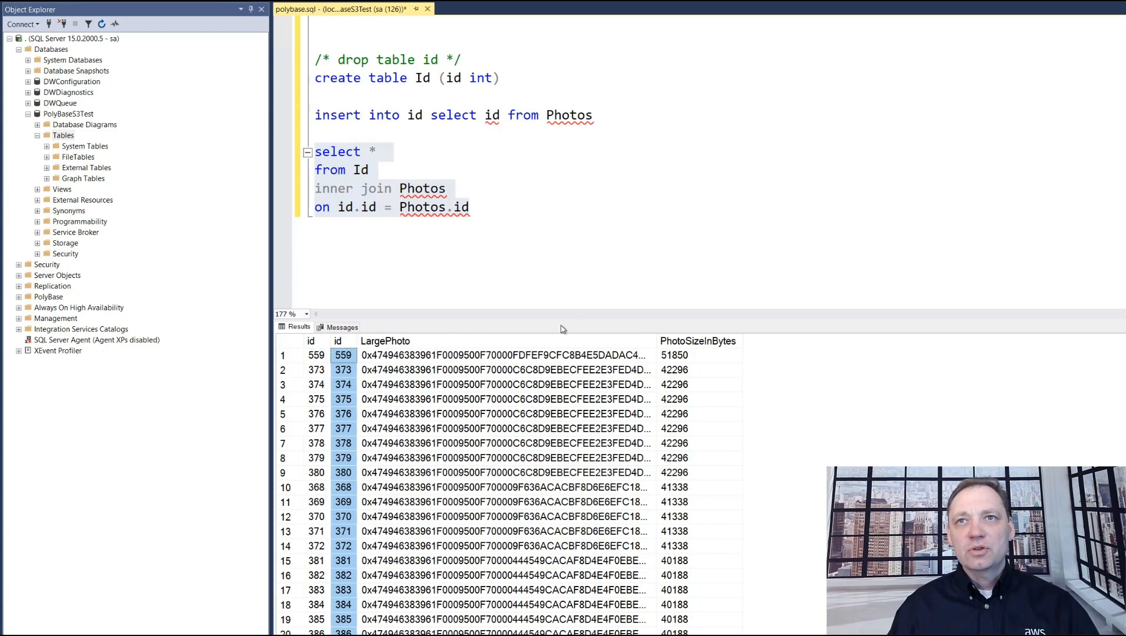
click(698, 340)
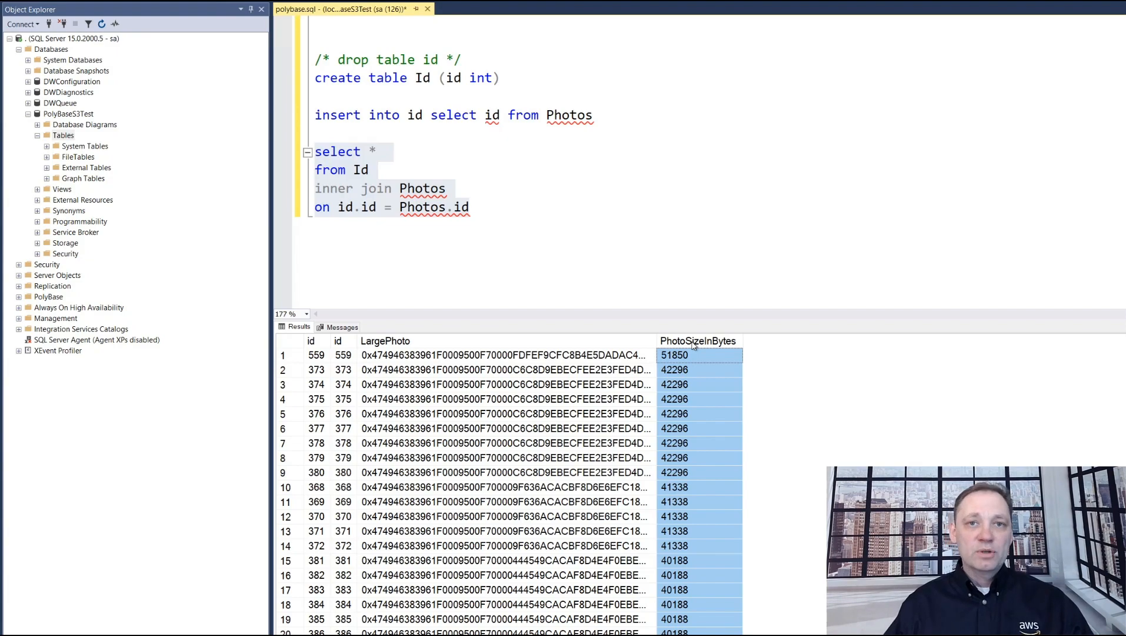
mouse_move(693, 345)
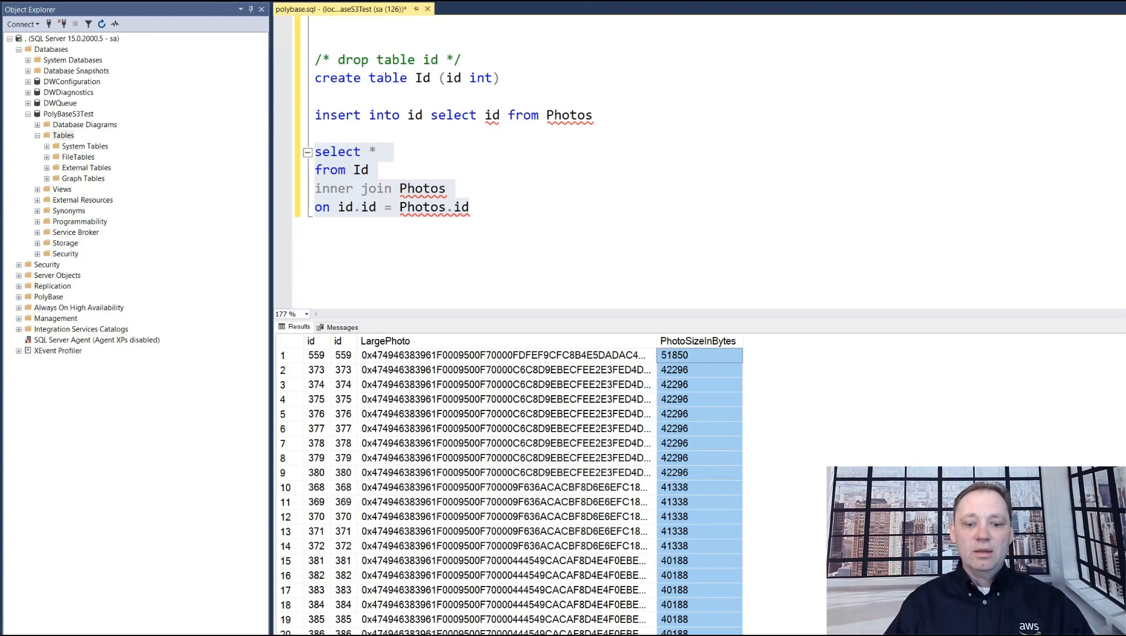